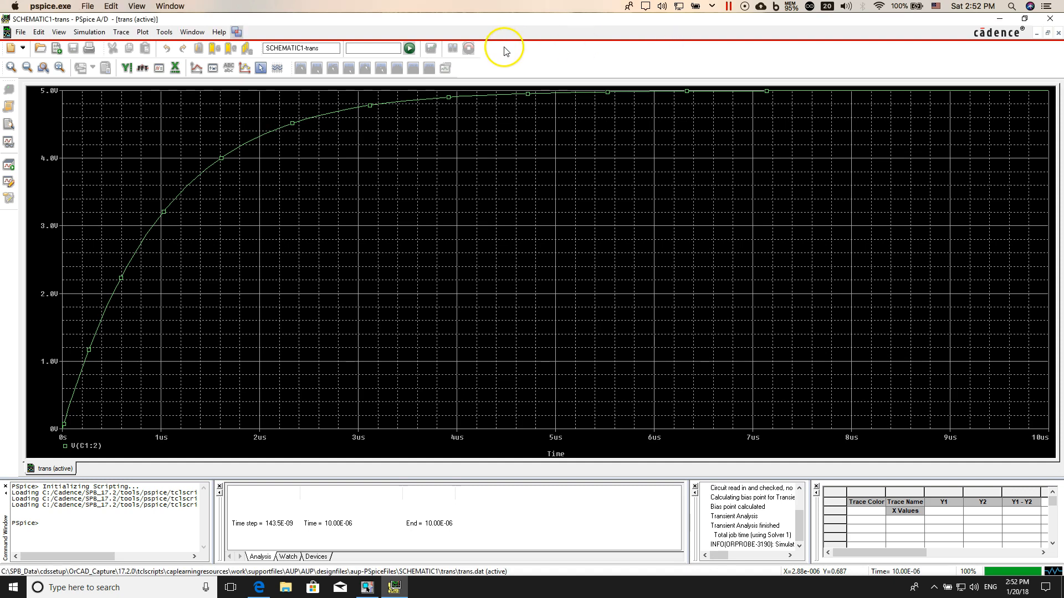
pyautogui.moveTo(496, 80)
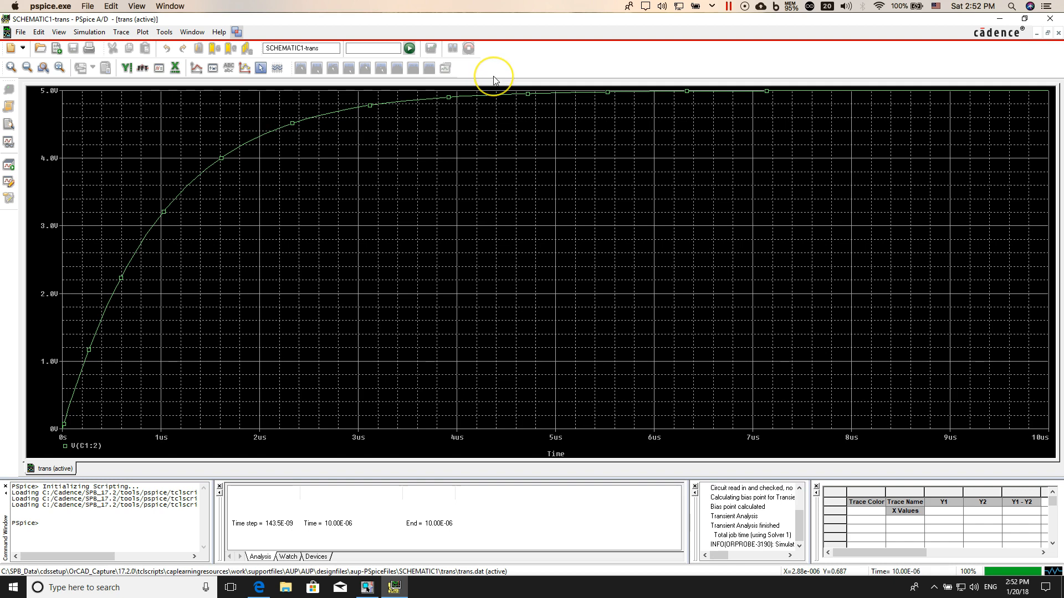
pyautogui.moveTo(502, 227)
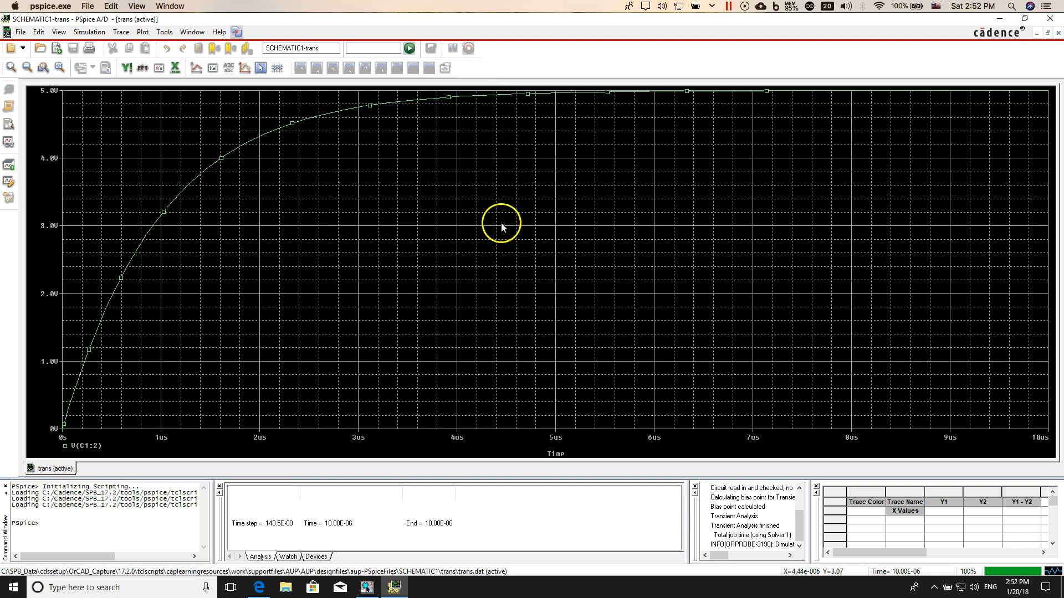
pyautogui.moveTo(73, 432)
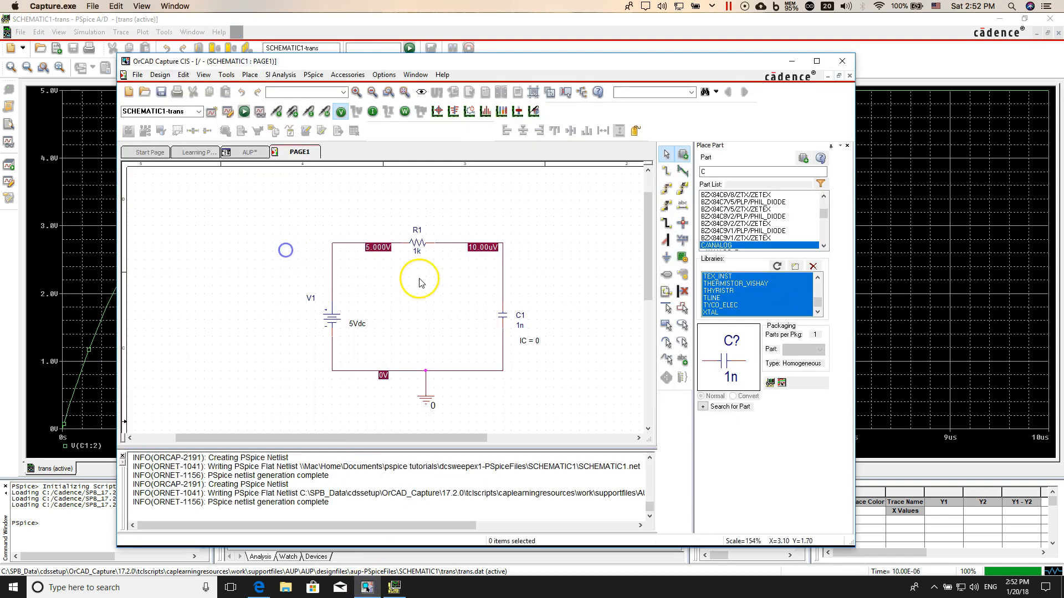
pyautogui.moveTo(348, 215)
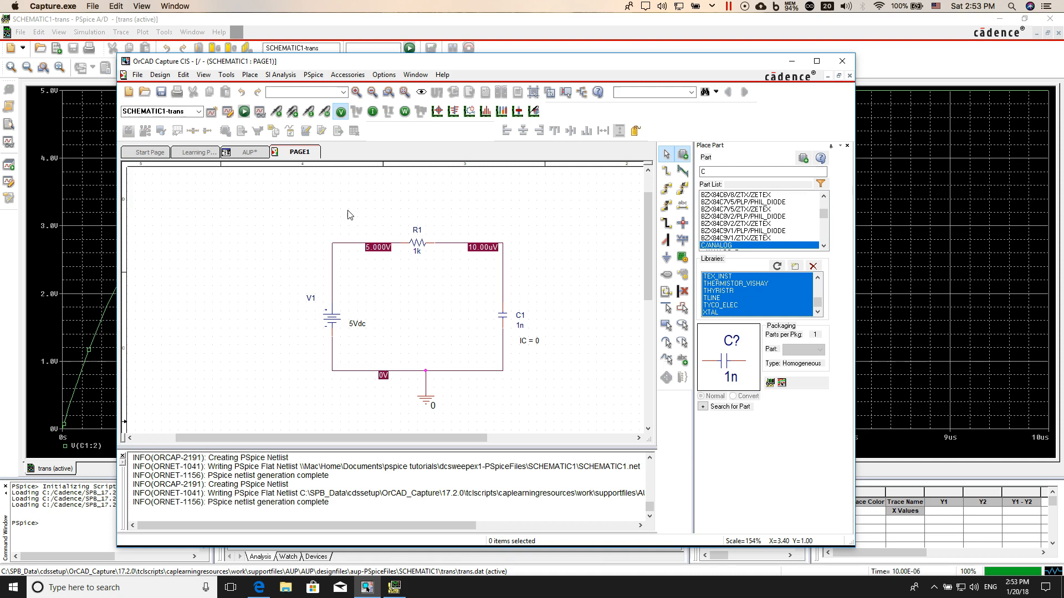
pyautogui.moveTo(293, 210)
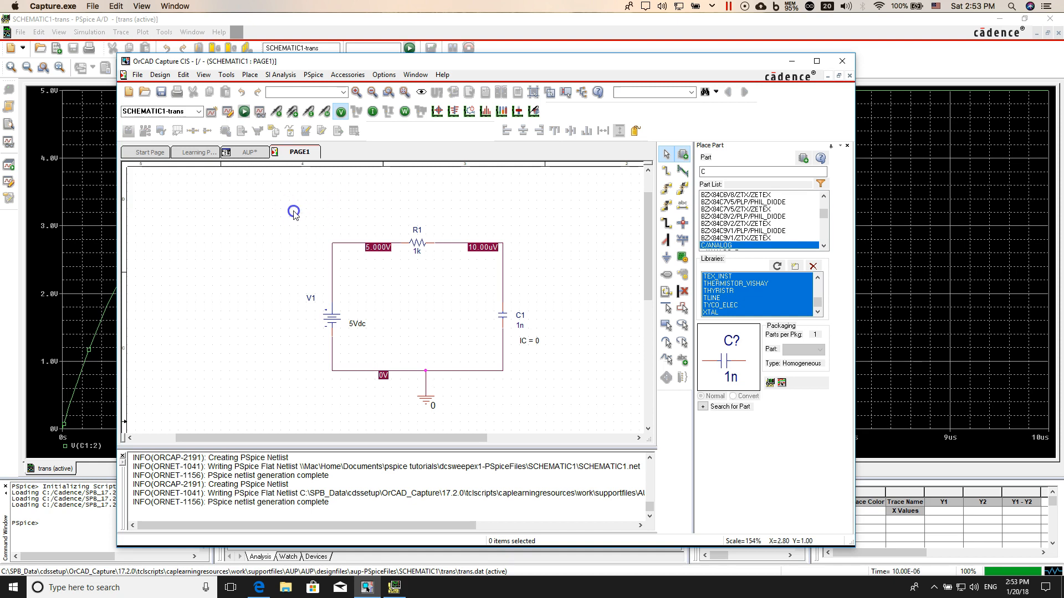
pyautogui.moveTo(233, 181)
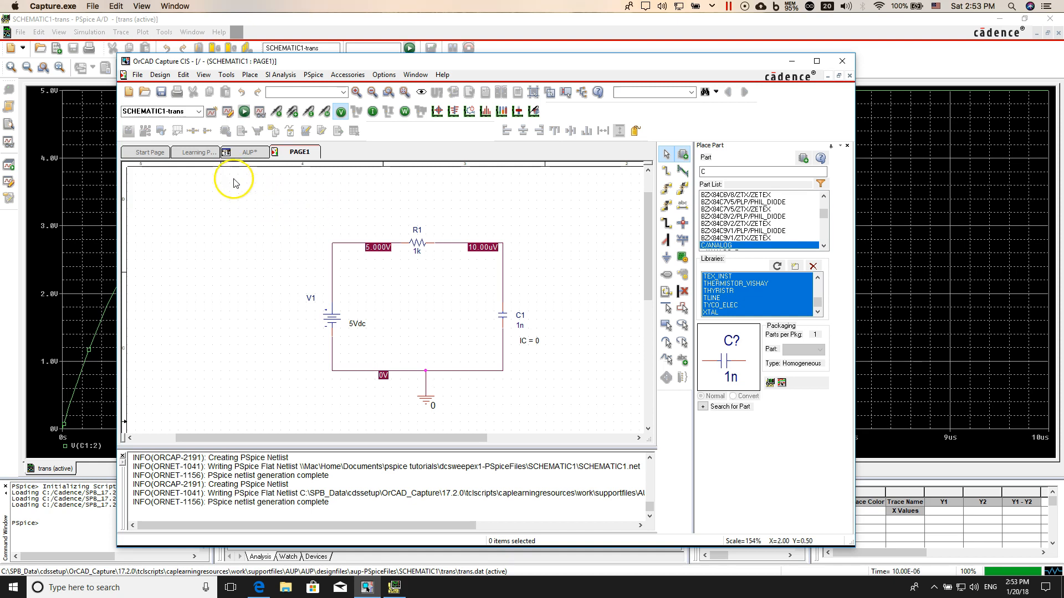
pyautogui.moveTo(243, 203)
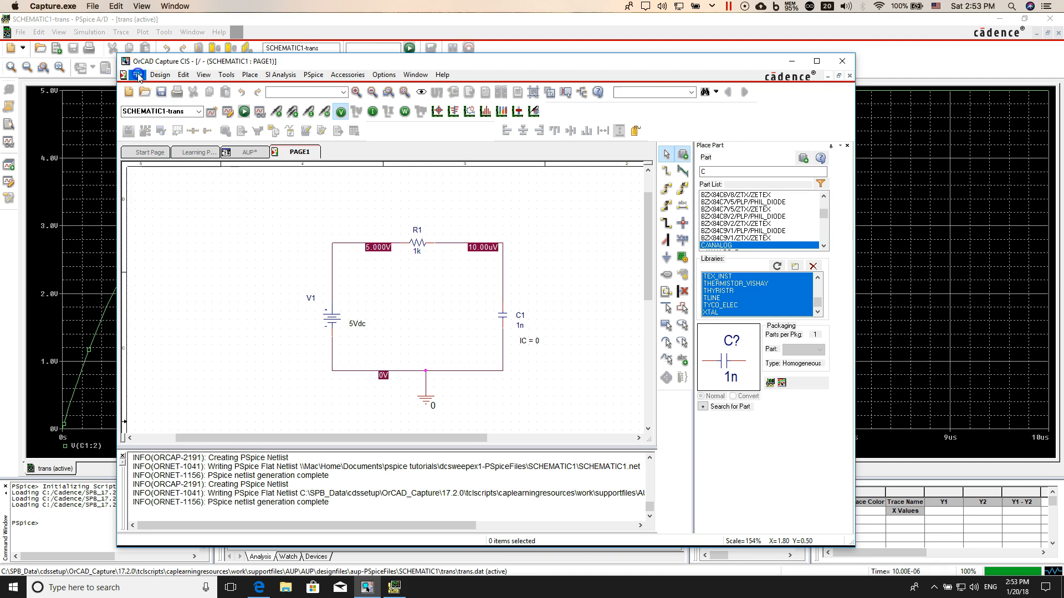
# Create a blank PSpice Analog project named ex1 with an empty schematic page.
pyautogui.click(136, 75)
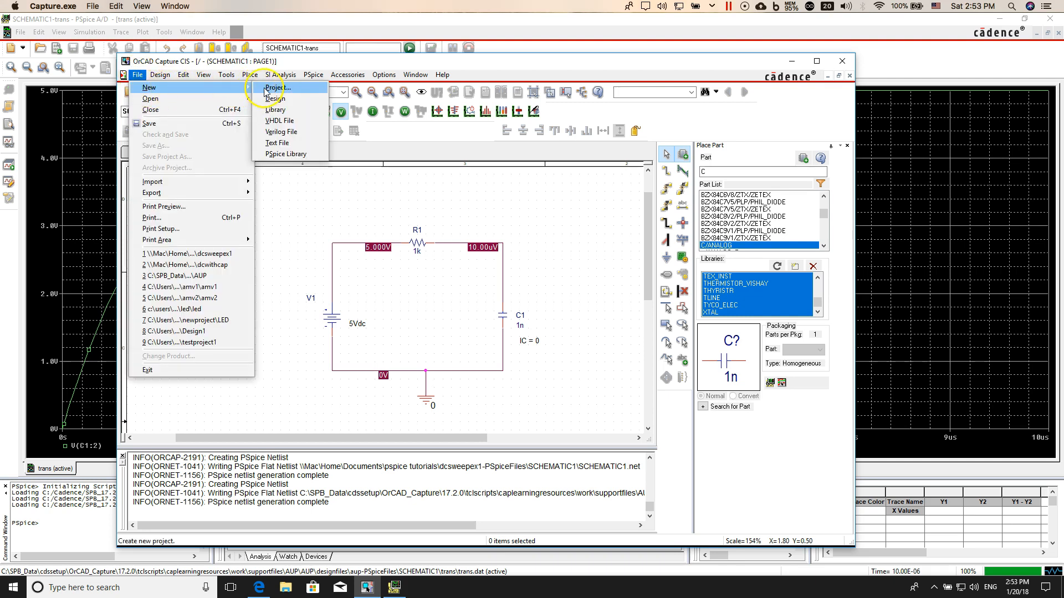
pyautogui.click(278, 87)
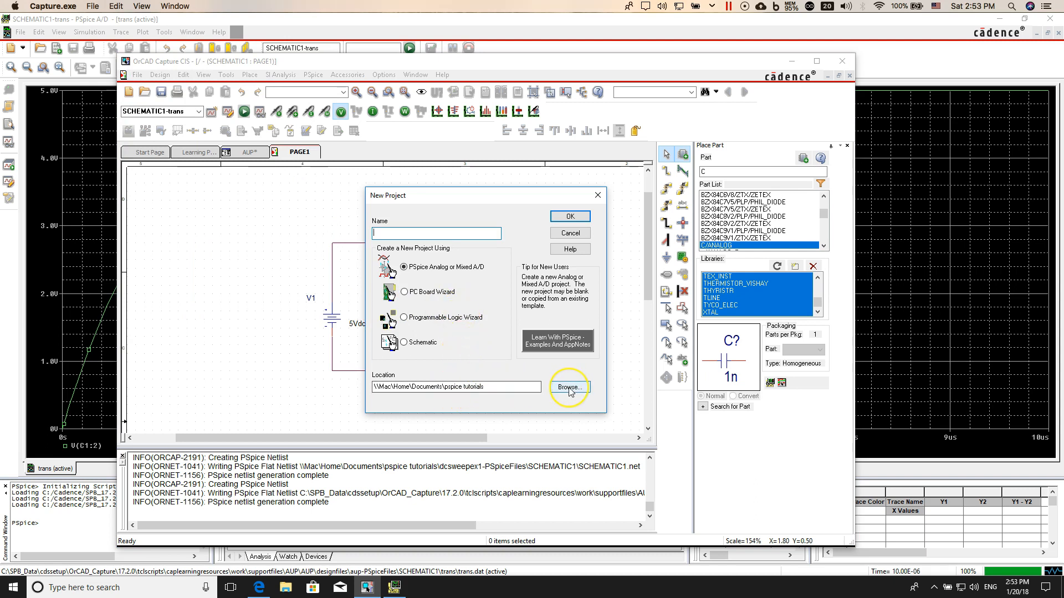
pyautogui.moveTo(520, 389)
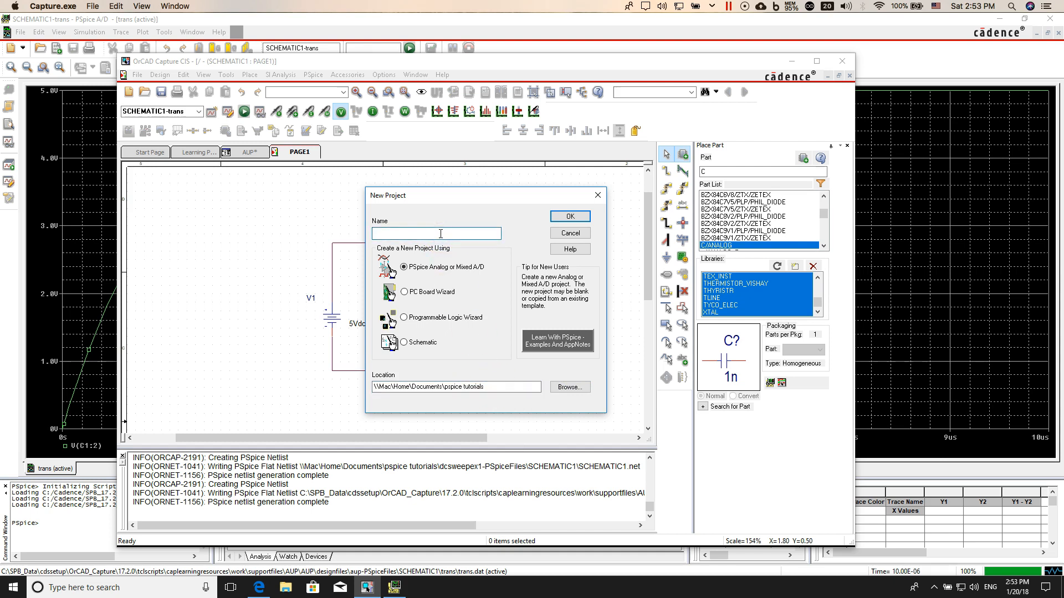
pyautogui.write('ex1')
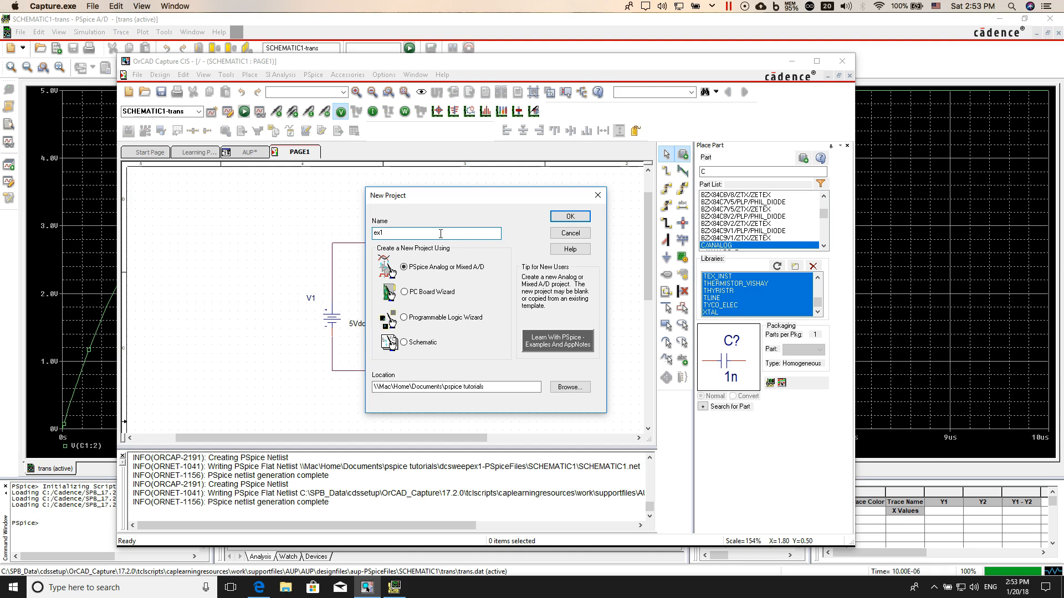
pyautogui.moveTo(466, 263)
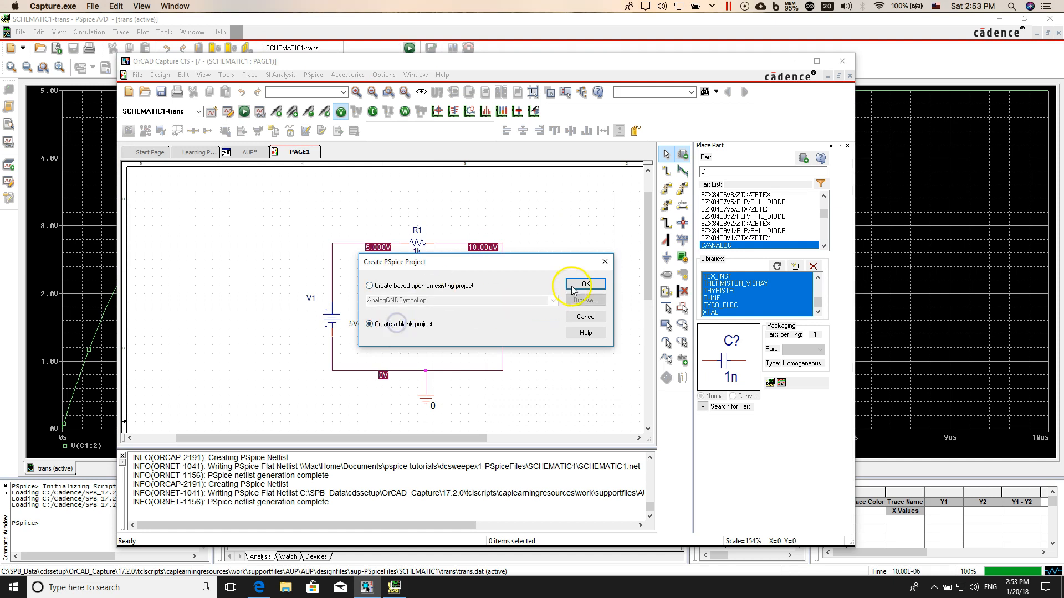
pyautogui.click(584, 283)
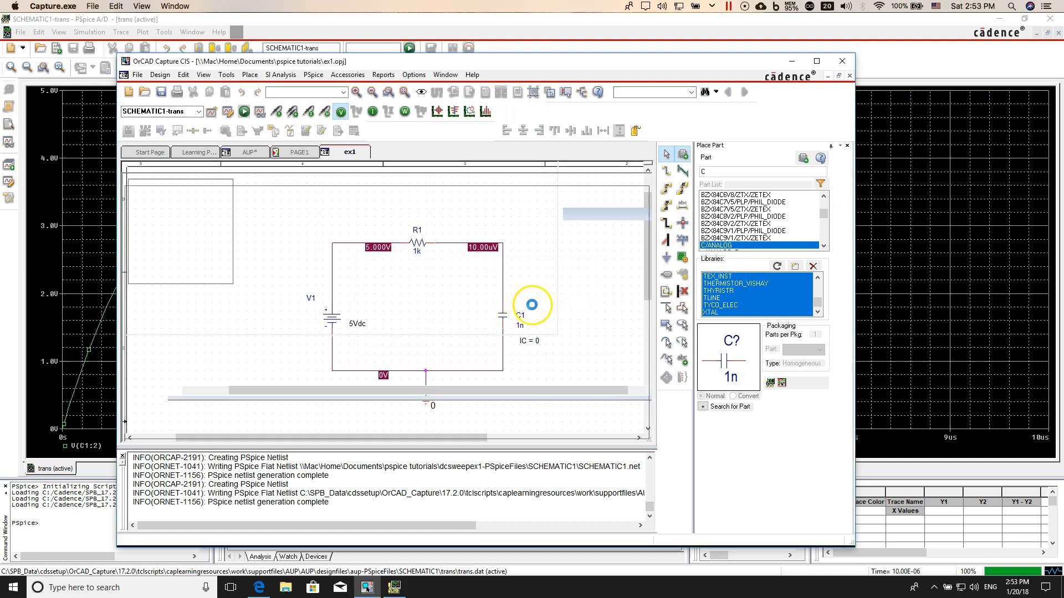
pyautogui.click(846, 145)
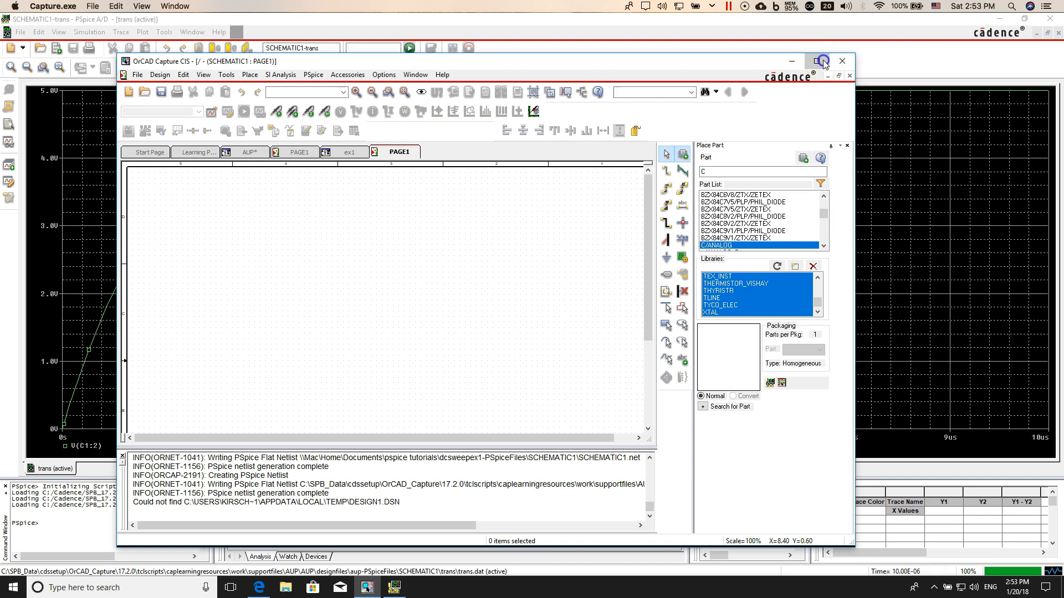
# Maximize the Capture window and add the selected PSpice .olb part libraries.
pyautogui.click(823, 61)
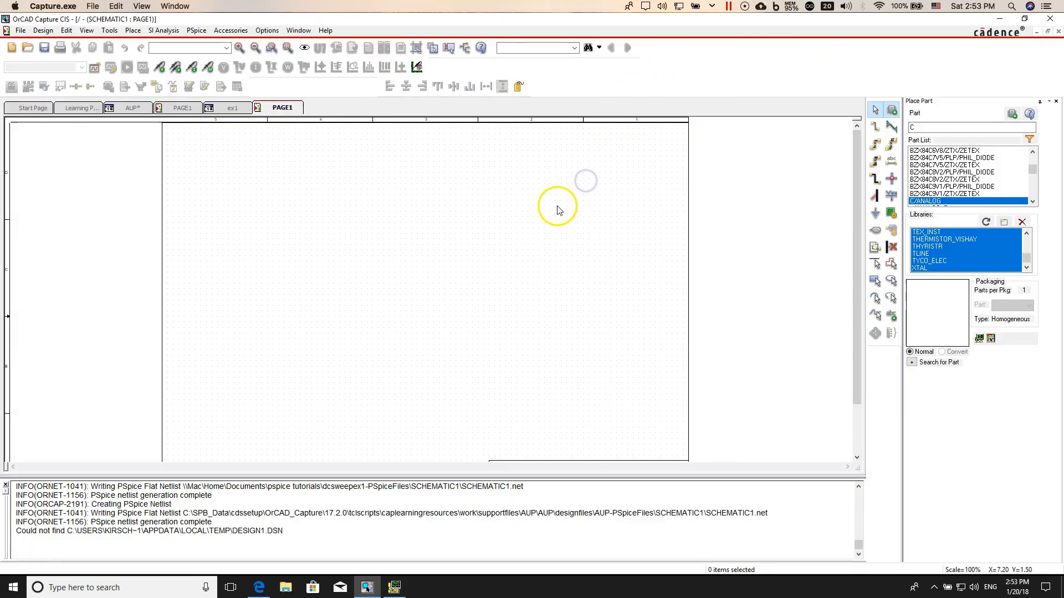
pyautogui.moveTo(1036, 112)
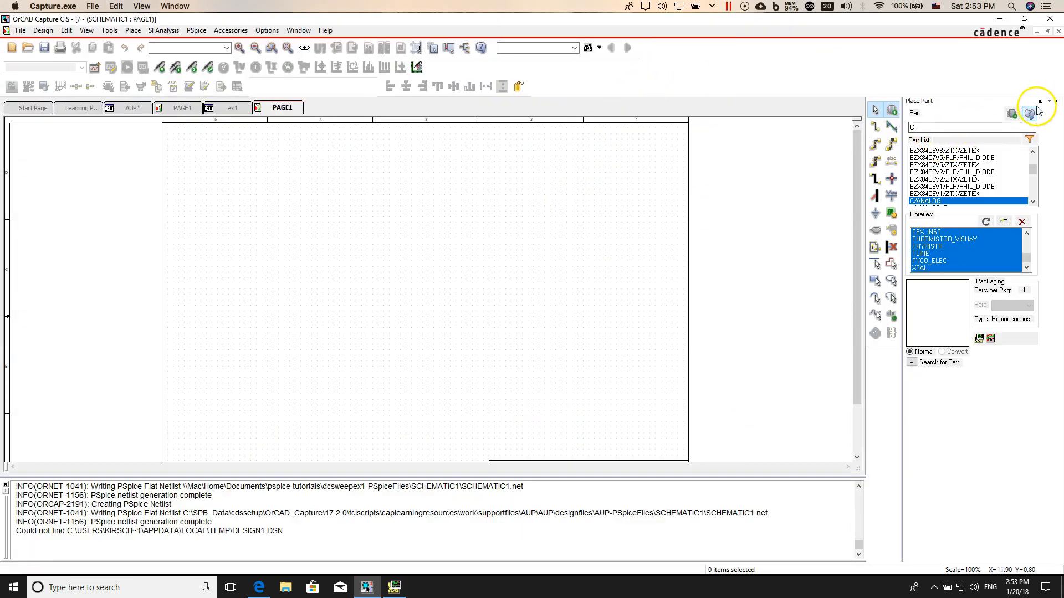
pyautogui.click(1038, 109)
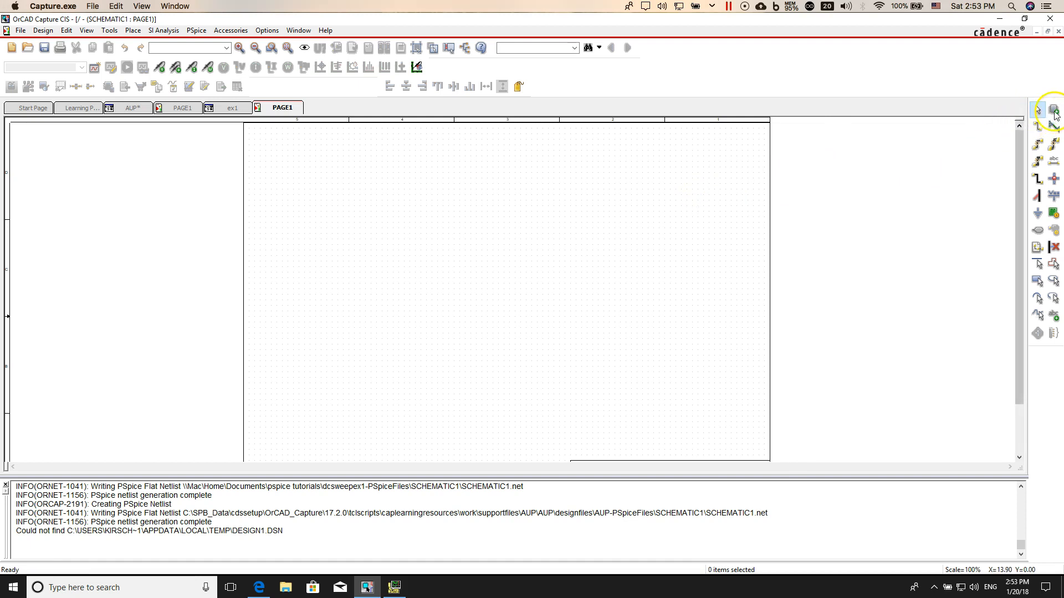
pyautogui.click(1053, 110)
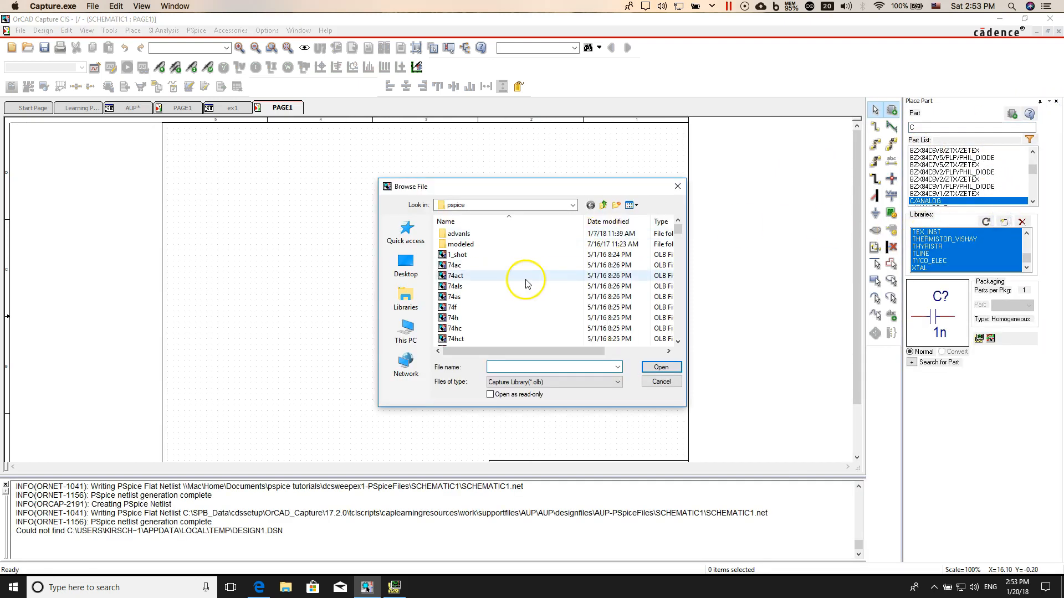
pyautogui.click(572, 205)
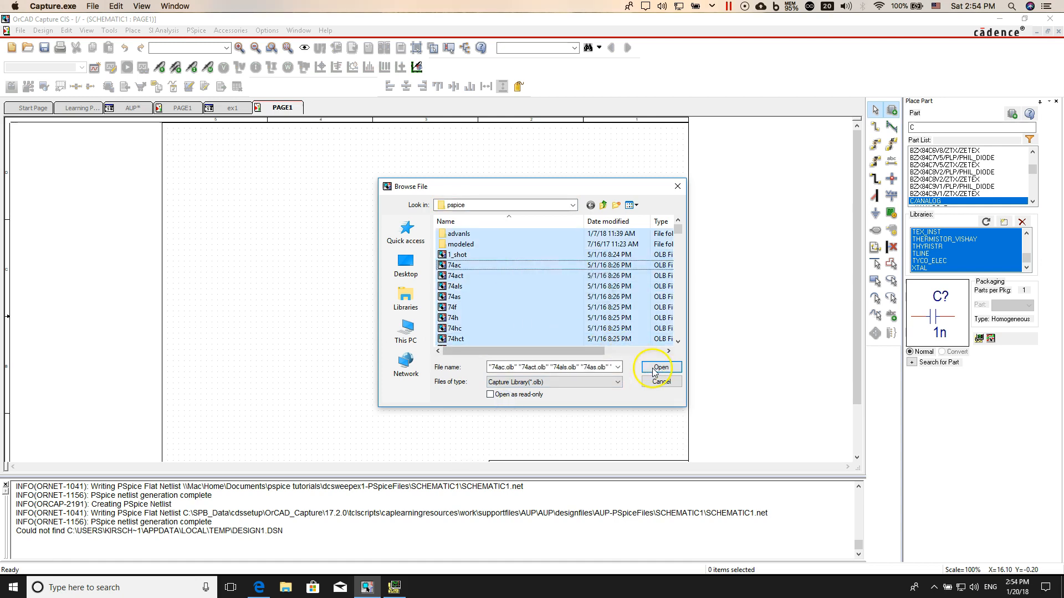
pyautogui.click(659, 367)
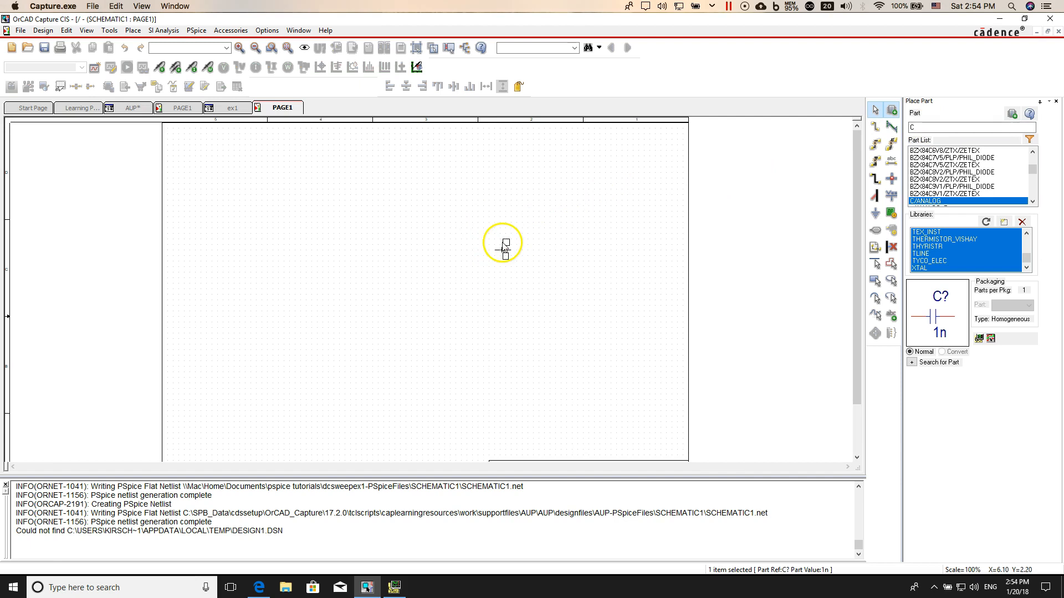
pyautogui.moveTo(492, 265)
pyautogui.write('r')
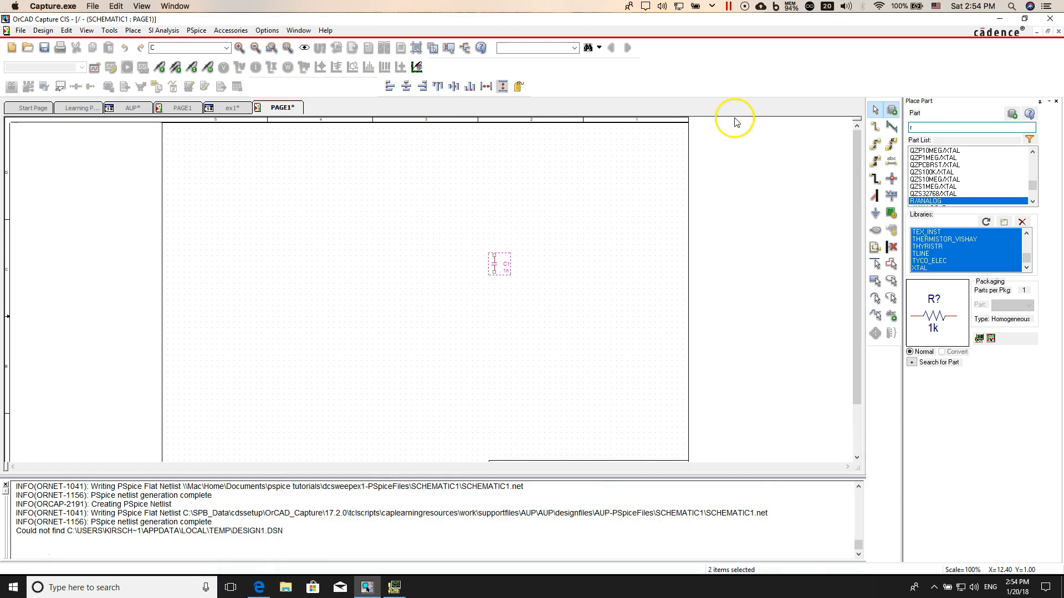
# Place resistor R1 and pick the VDC DC voltage source part.
pyautogui.click(572, 224)
pyautogui.write('vdc')
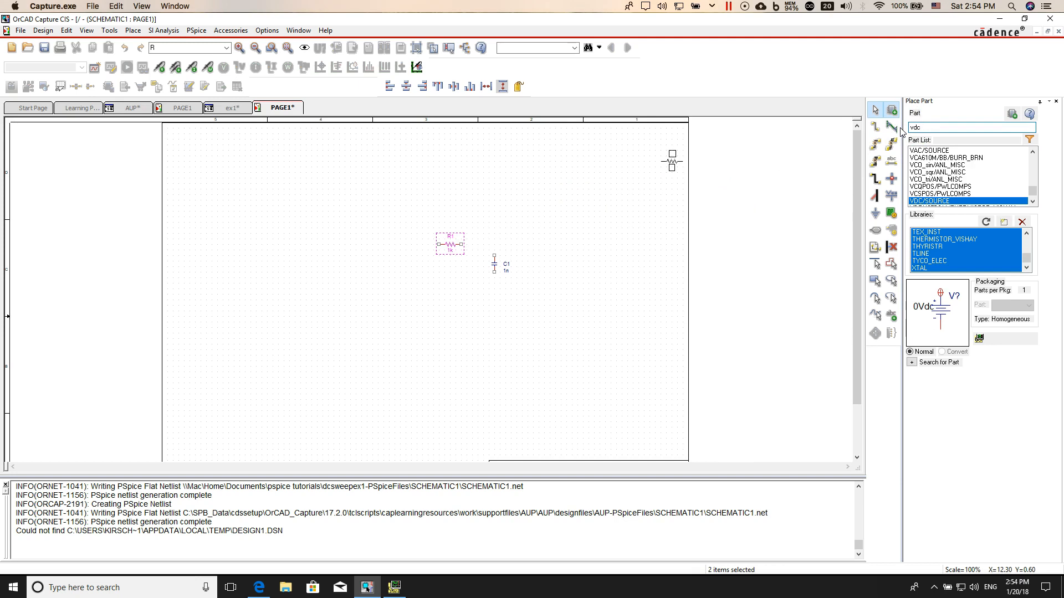
pyautogui.click(384, 264)
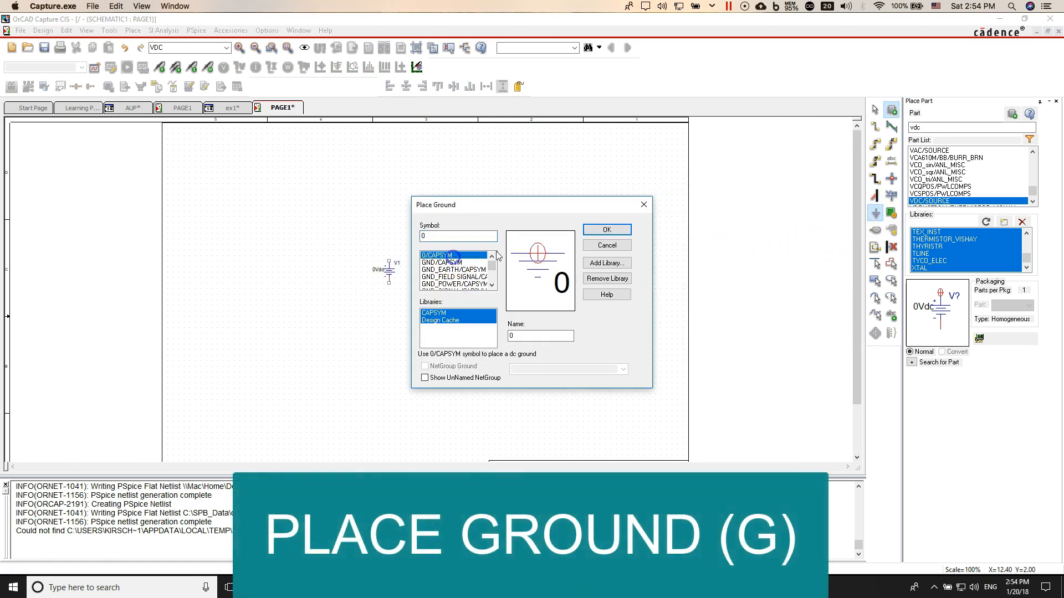
# Confirm the 0/CAPSYM ground symbol for placement.
pyautogui.click(605, 230)
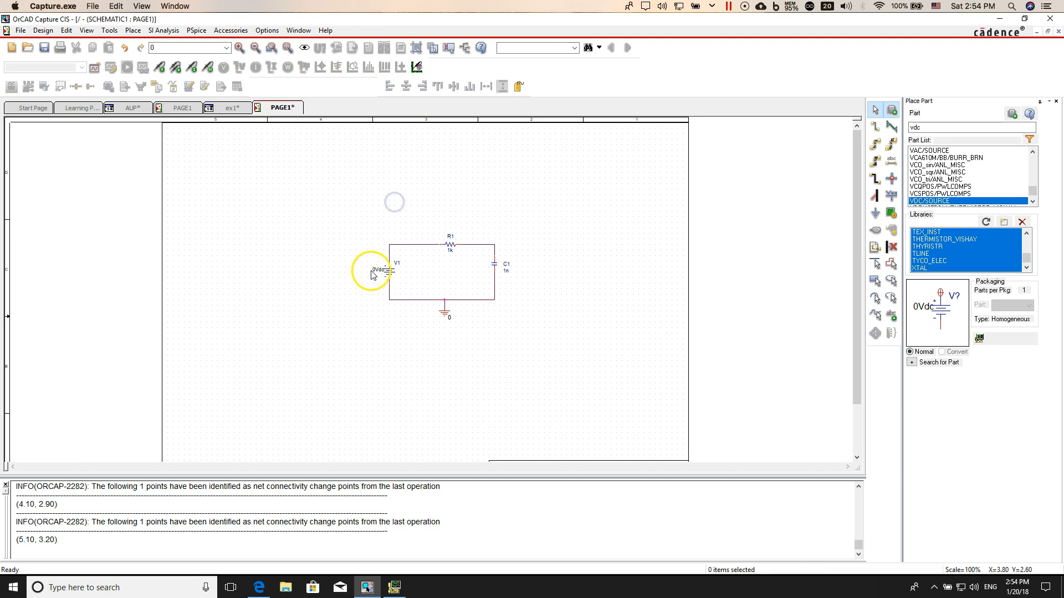
pyautogui.doubleClick(378, 269)
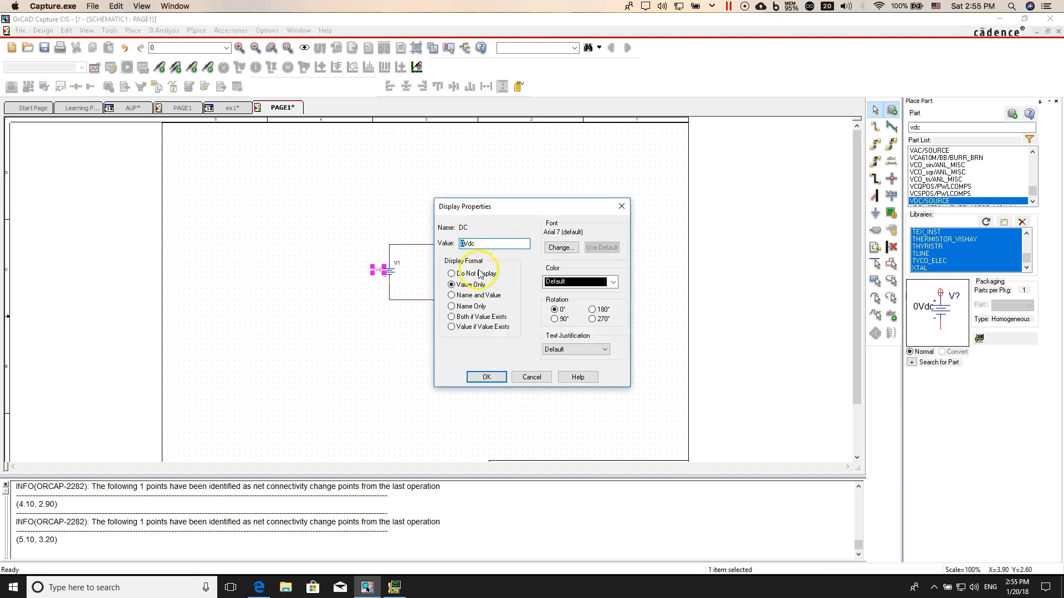
pyautogui.click(486, 377)
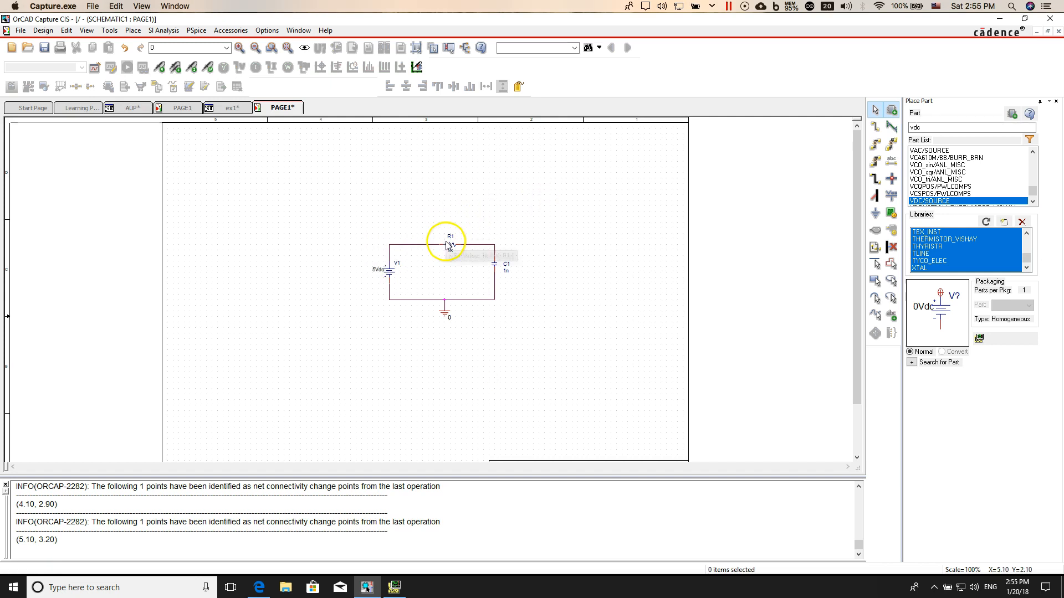
pyautogui.moveTo(480, 206)
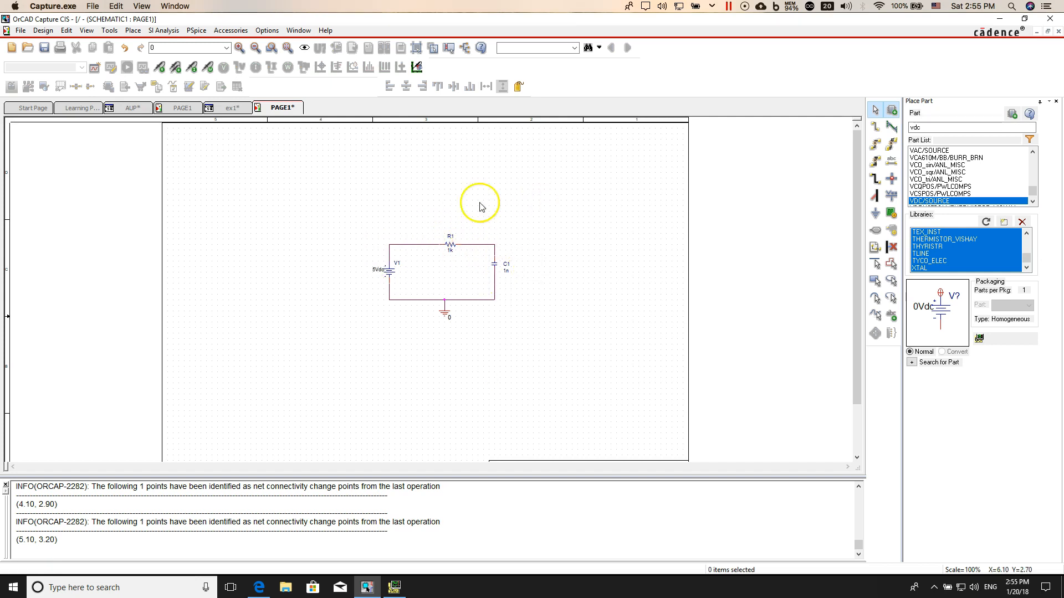
pyautogui.moveTo(233, 136)
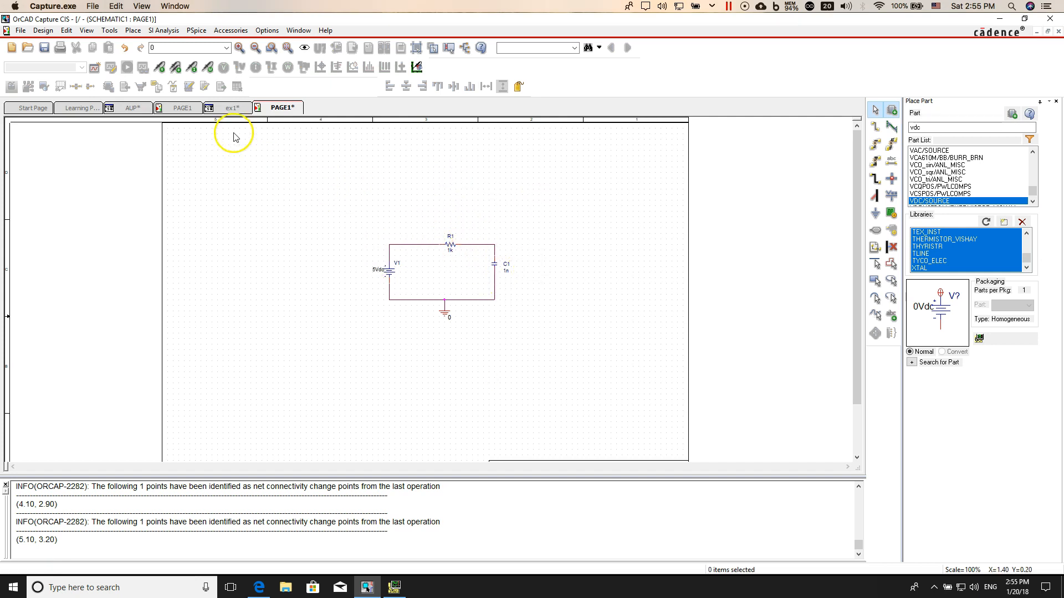
# Create a new simulation profile named dctransient.
pyautogui.click(196, 30)
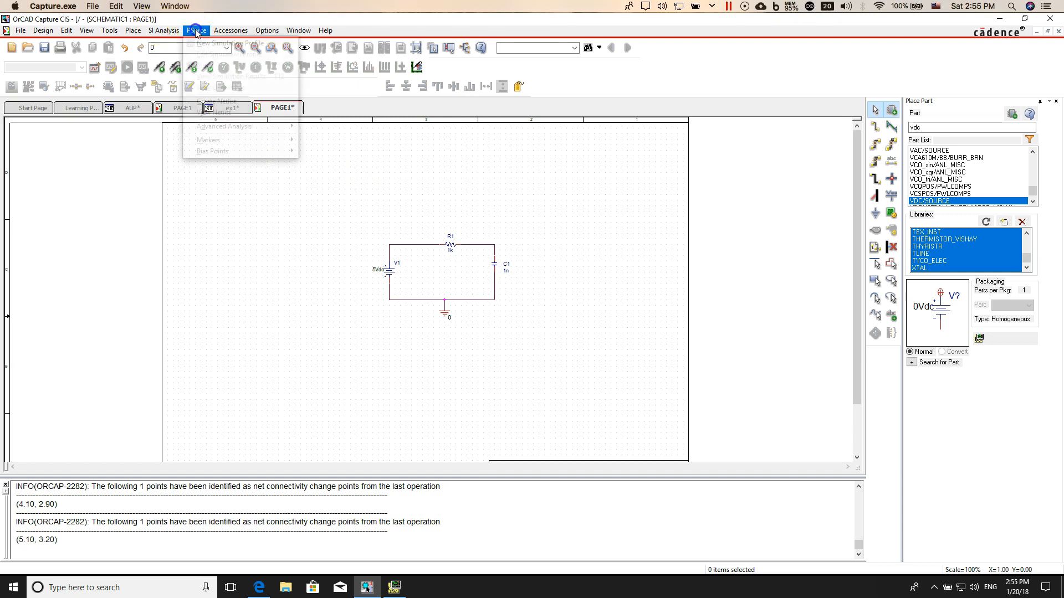
pyautogui.click(221, 43)
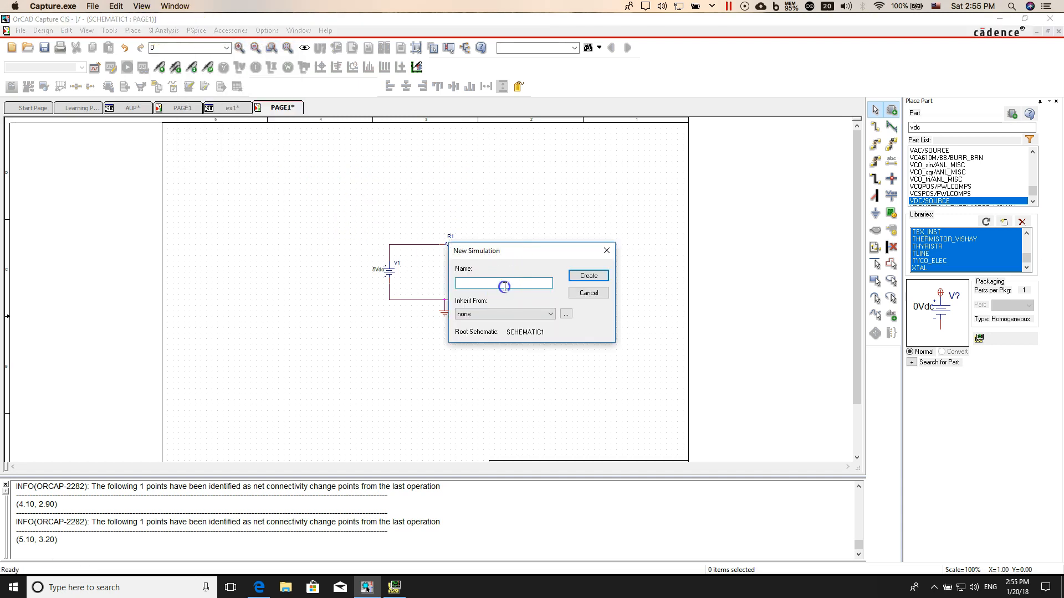
pyautogui.write('dctra')
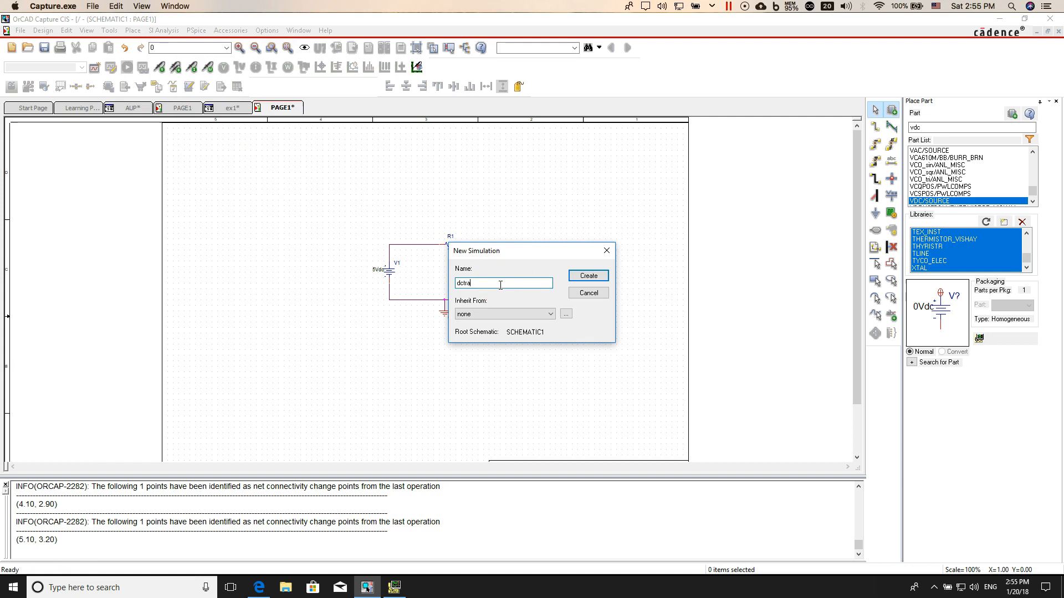
pyautogui.click(587, 276)
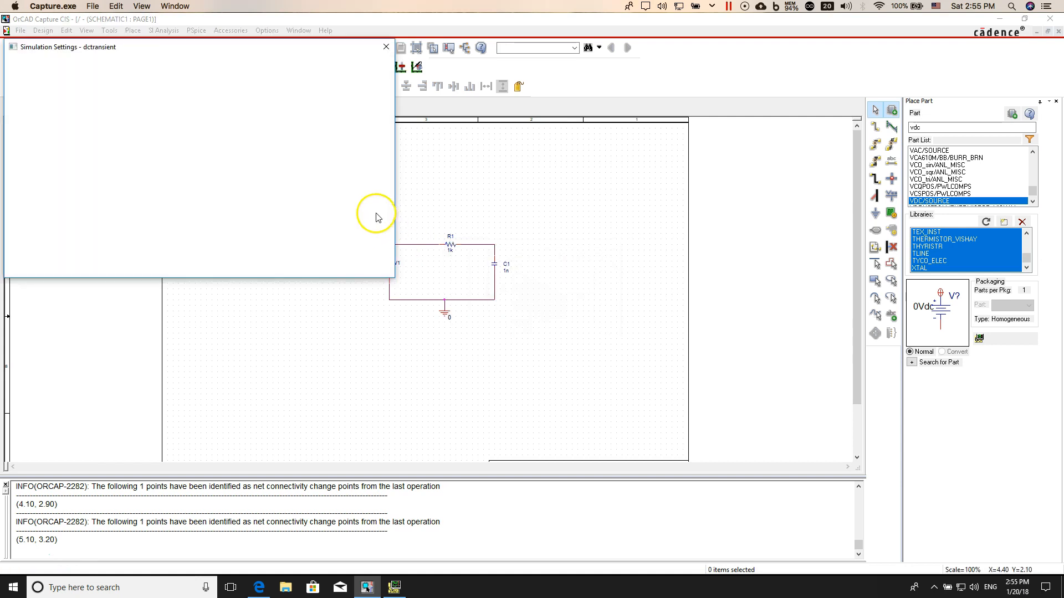
# Set the profile to Time Domain (Transient) with a 10us run-to time.
pyautogui.click(72, 69)
pyautogui.write('10us')
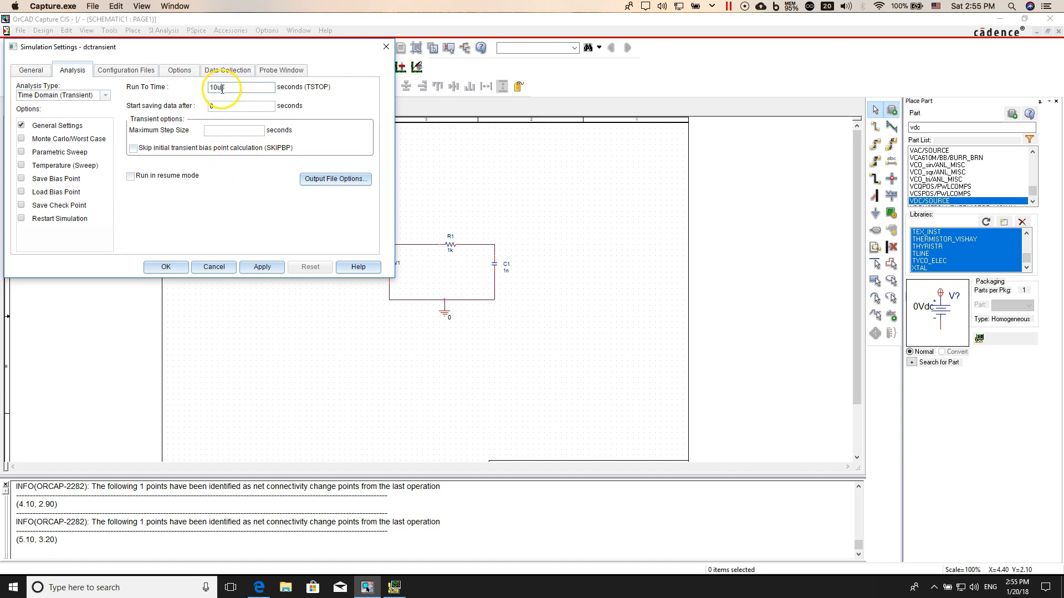
pyautogui.click(261, 267)
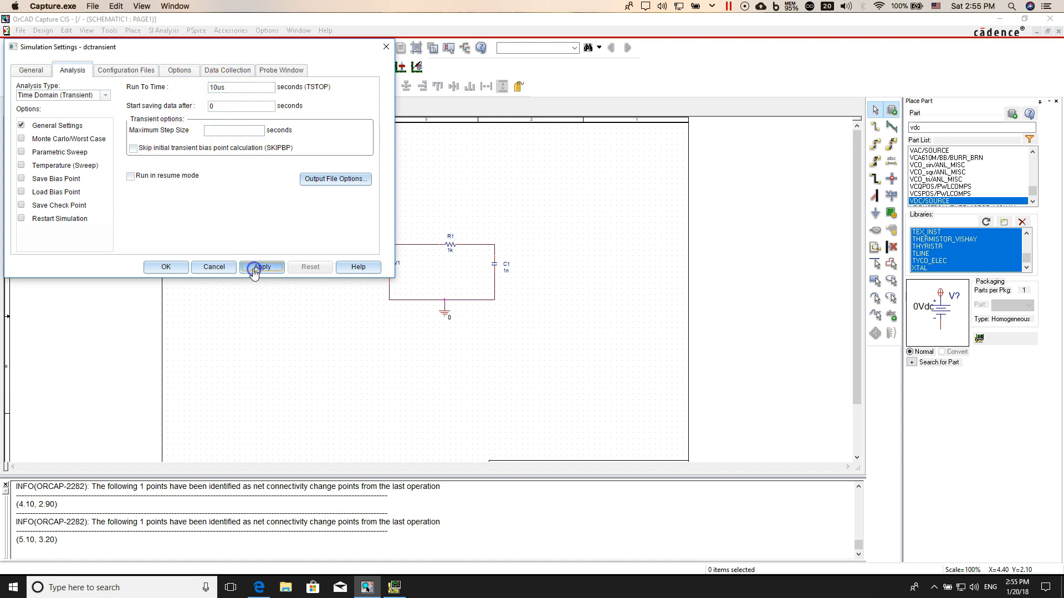
pyautogui.click(261, 266)
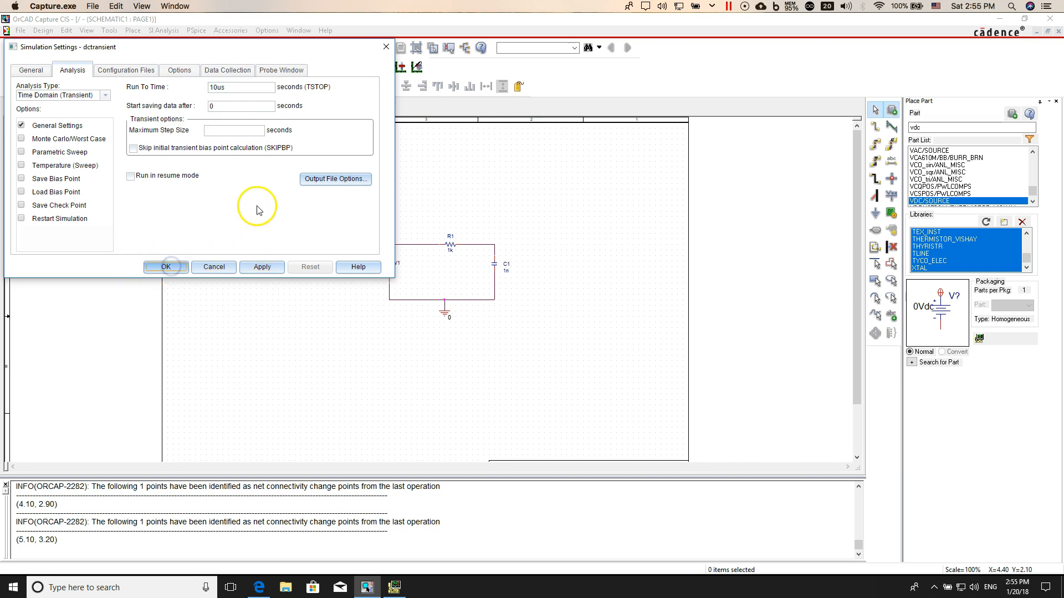
pyautogui.click(166, 266)
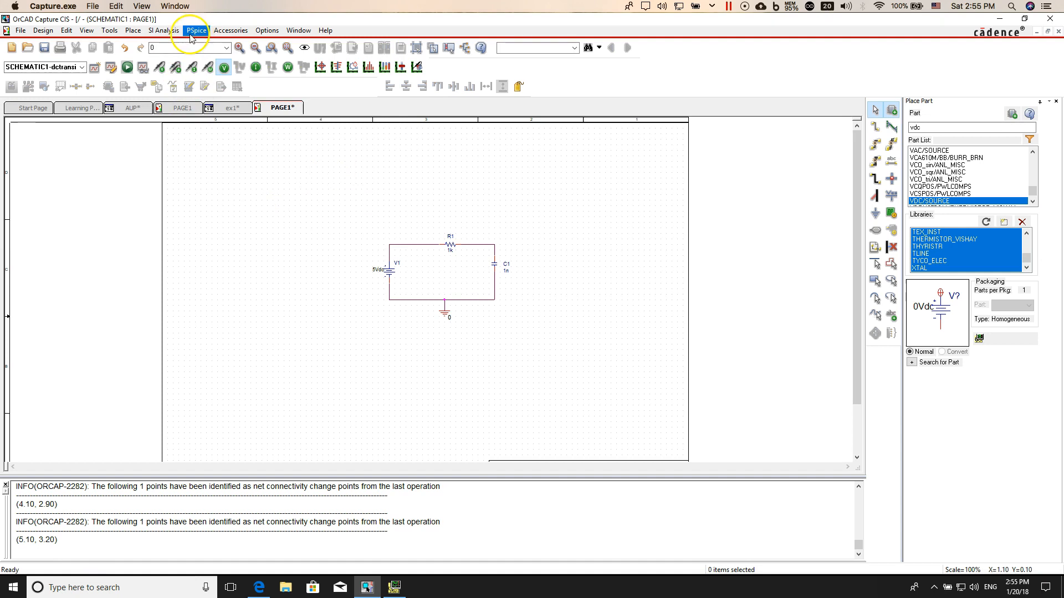
# Choose a voltage probe marker from the PSpice menu.
pyautogui.click(196, 30)
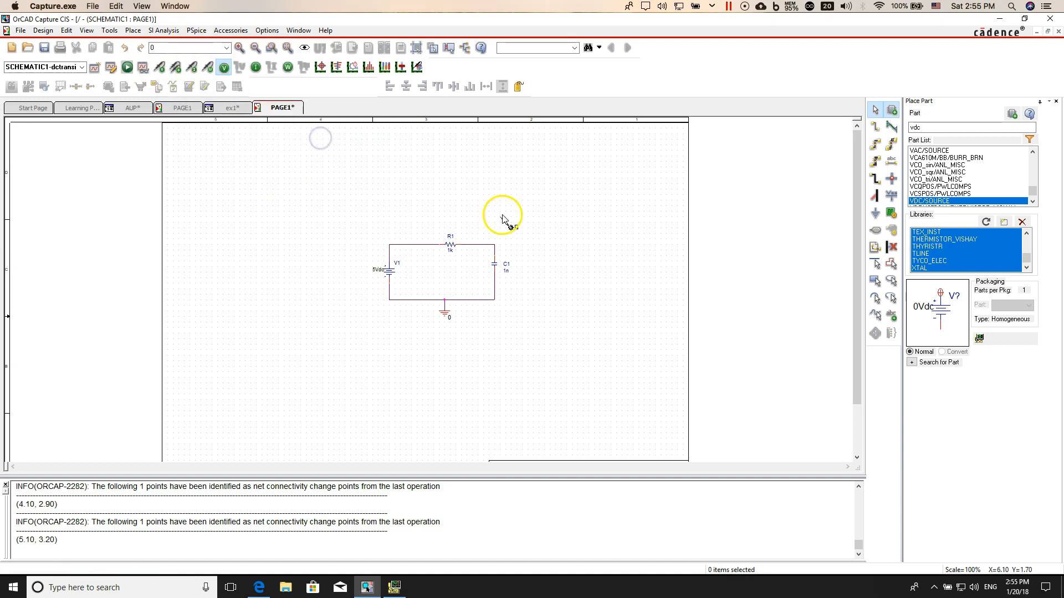
pyautogui.moveTo(563, 228)
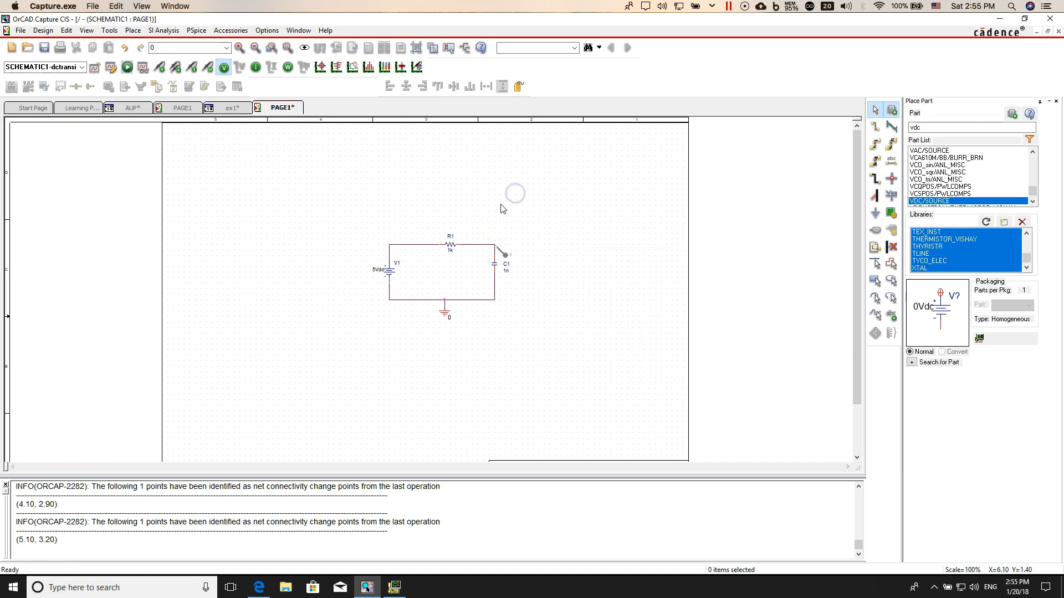
pyautogui.moveTo(502, 256)
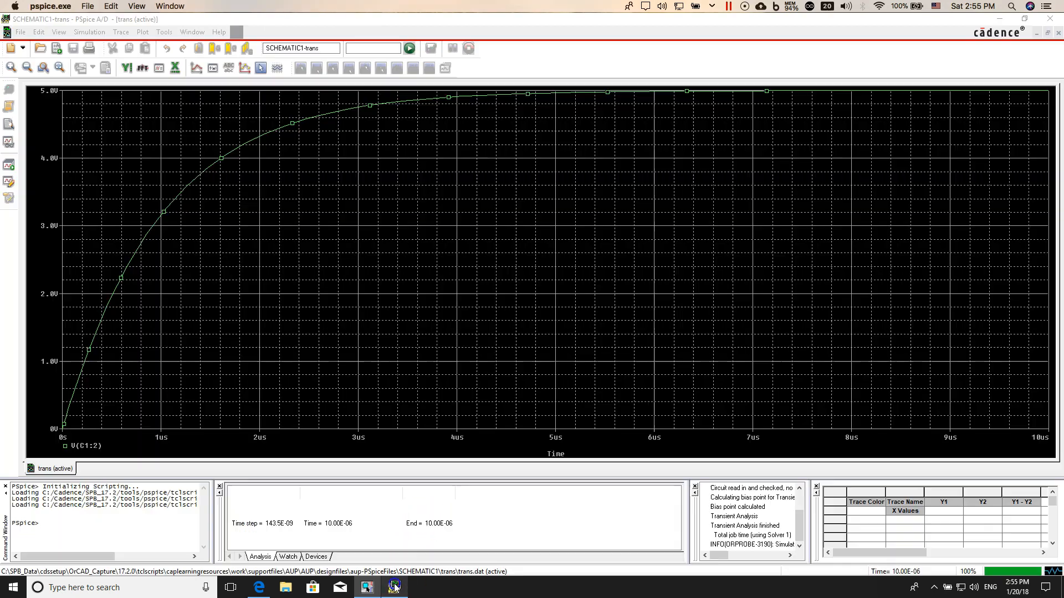
pyautogui.moveTo(529, 62)
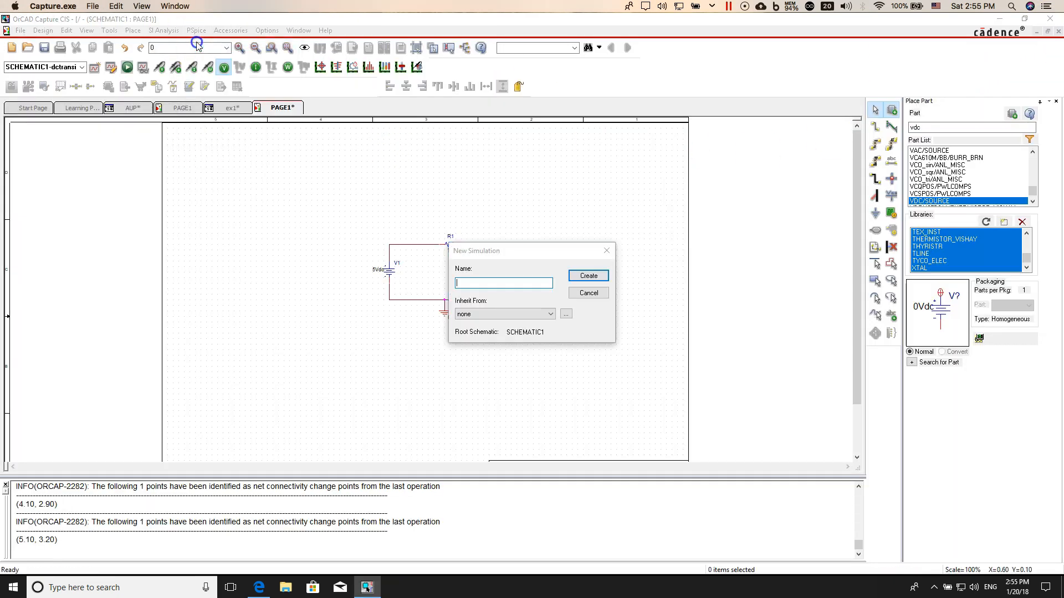
# Dismiss the stray New Simulation dialog and run PSpice on the RC circuit.
pyautogui.click(587, 293)
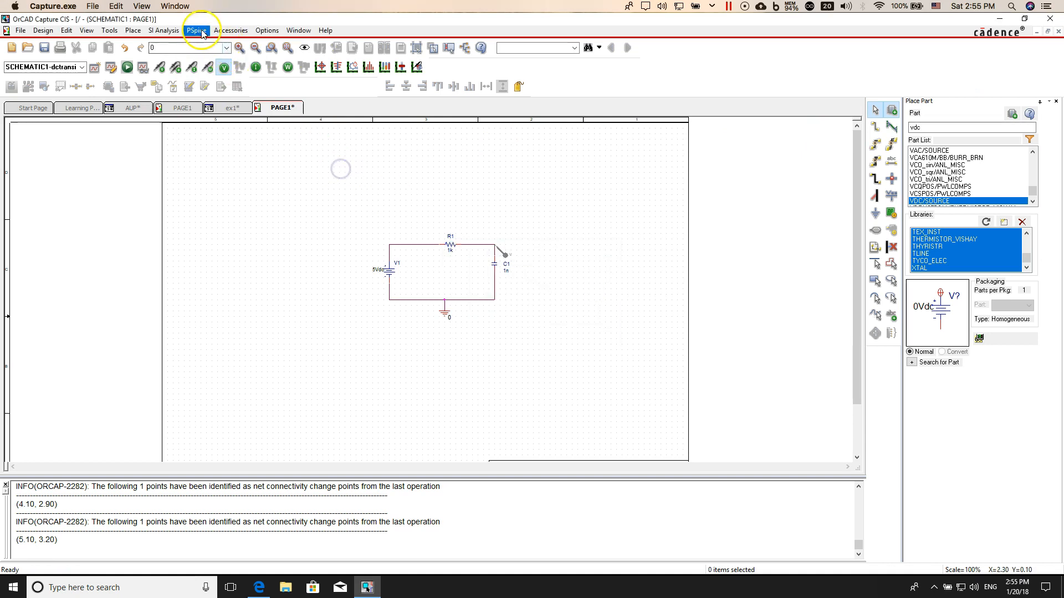
pyautogui.click(196, 30)
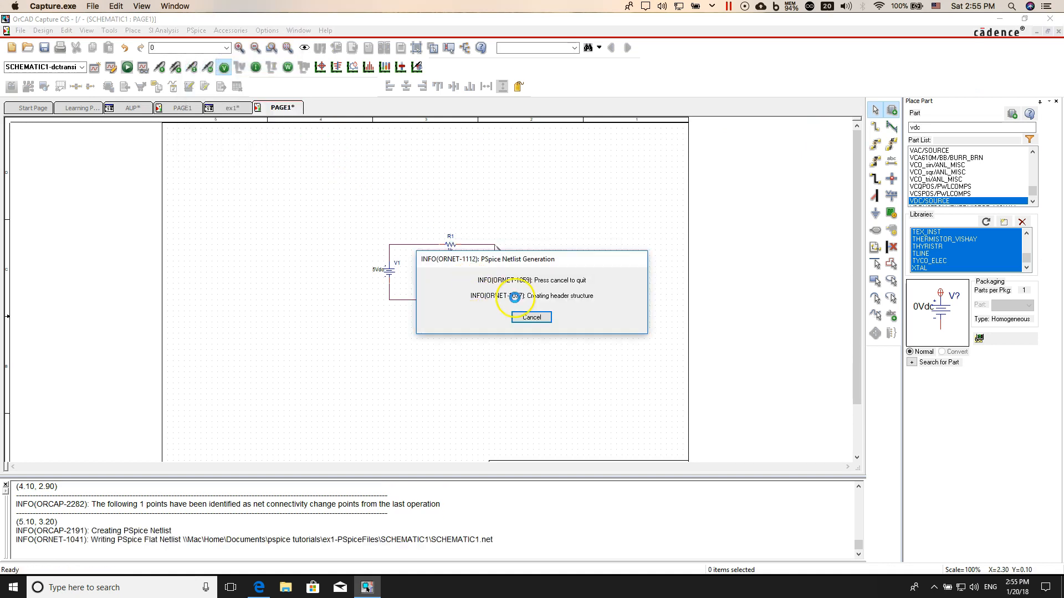
pyautogui.click(531, 318)
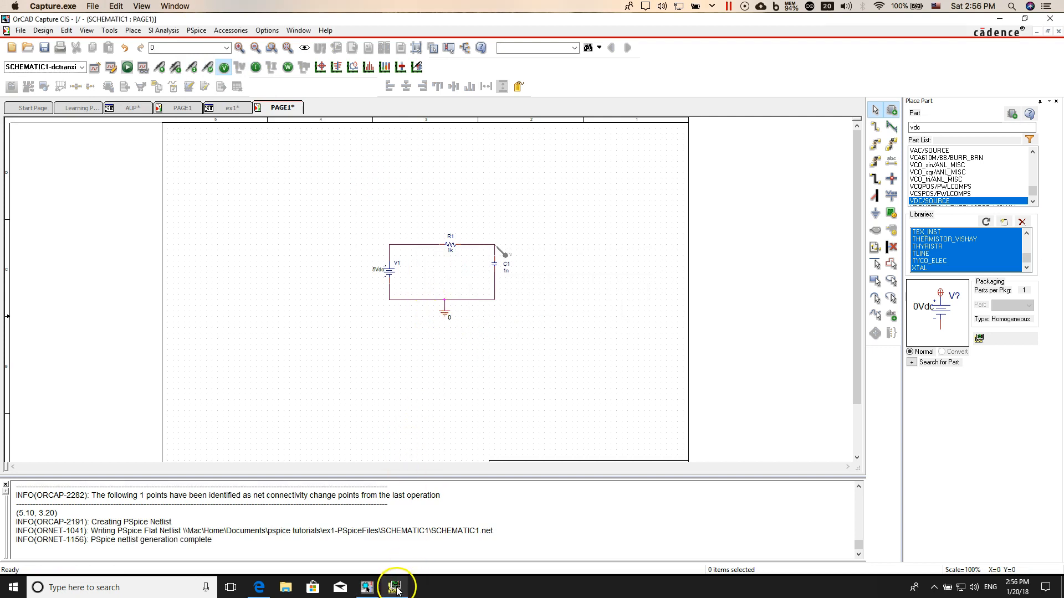
# Bring PSpice A/D forward and inspect the flat 5 V V(R1:2) waveform.
pyautogui.click(395, 587)
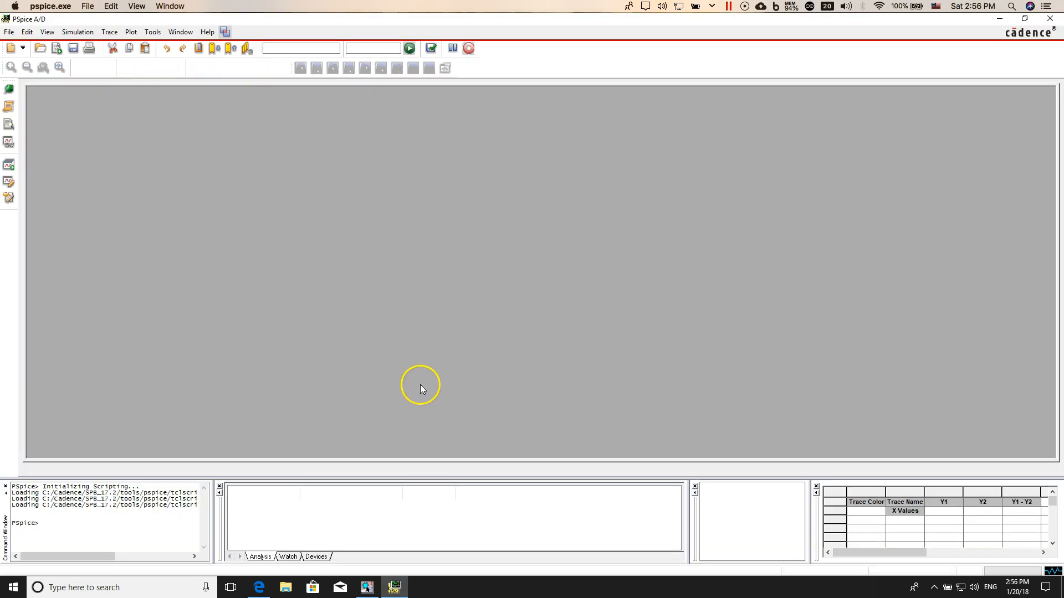
pyautogui.click(409, 48)
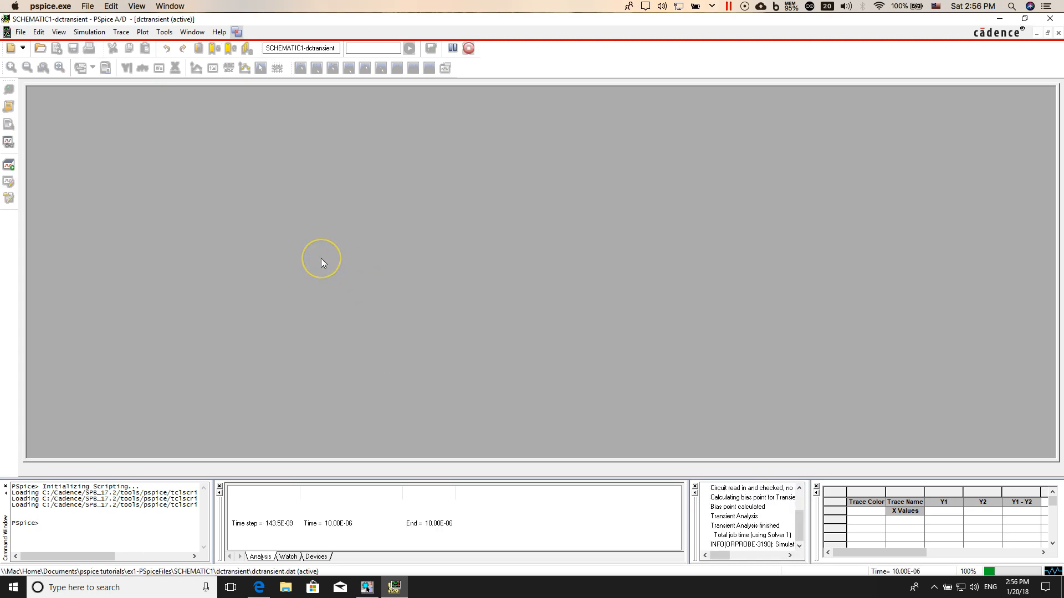
pyautogui.click(409, 48)
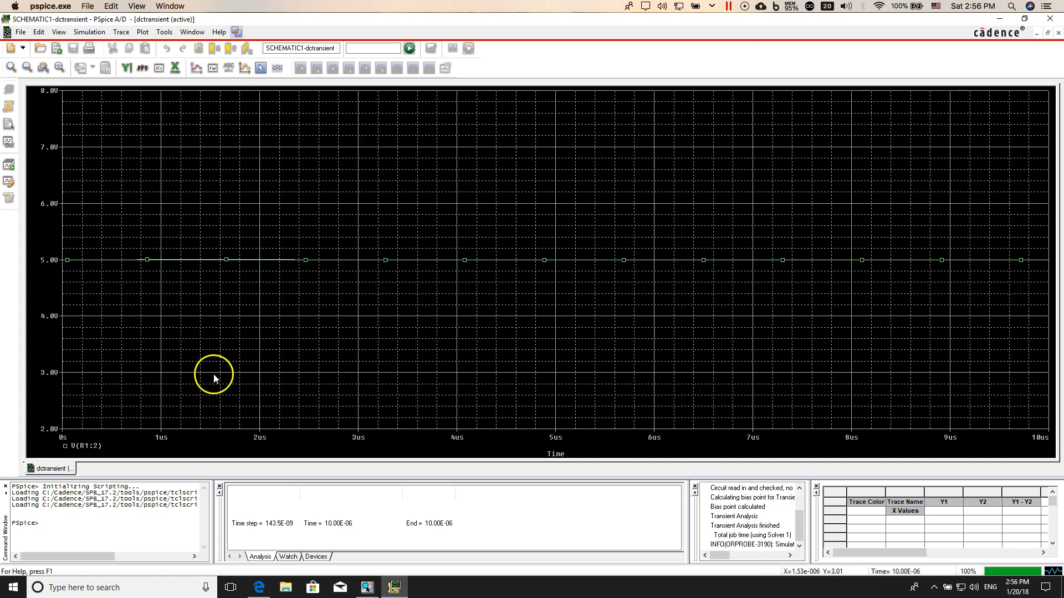
pyautogui.moveTo(68, 254)
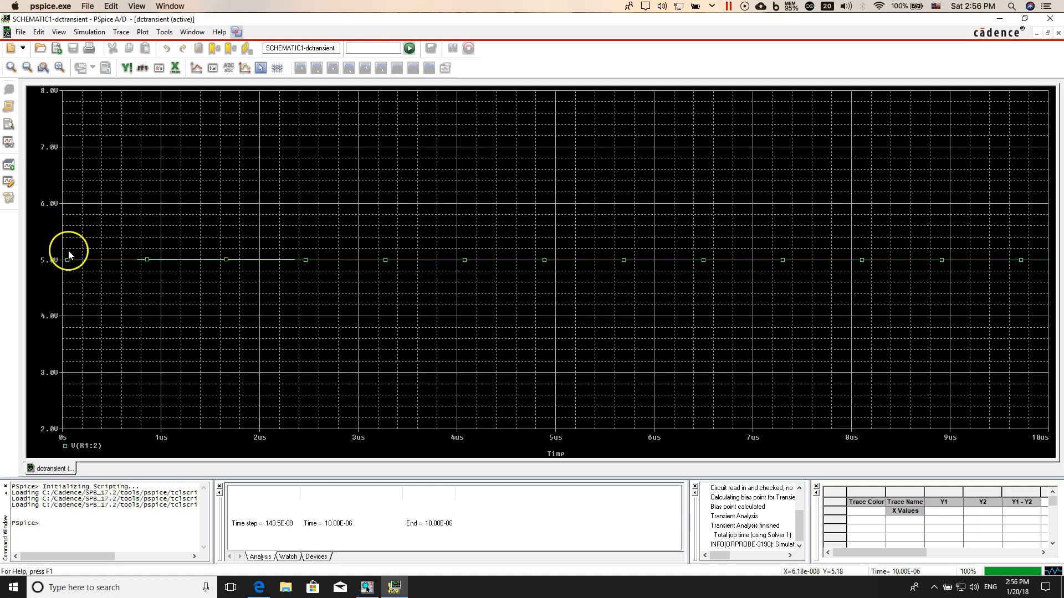
pyautogui.moveTo(620, 248)
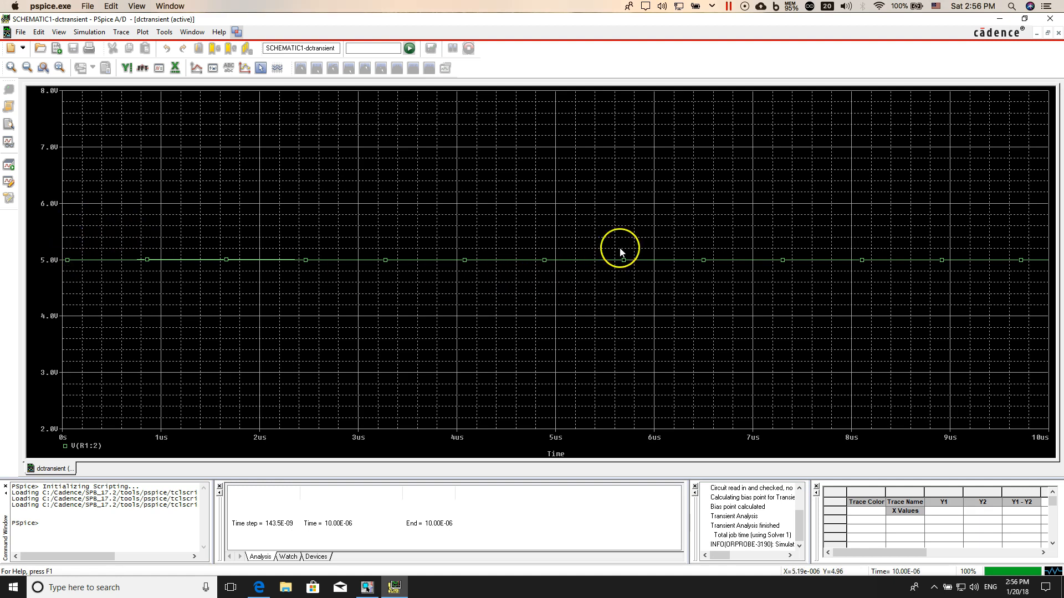
pyautogui.moveTo(802, 132)
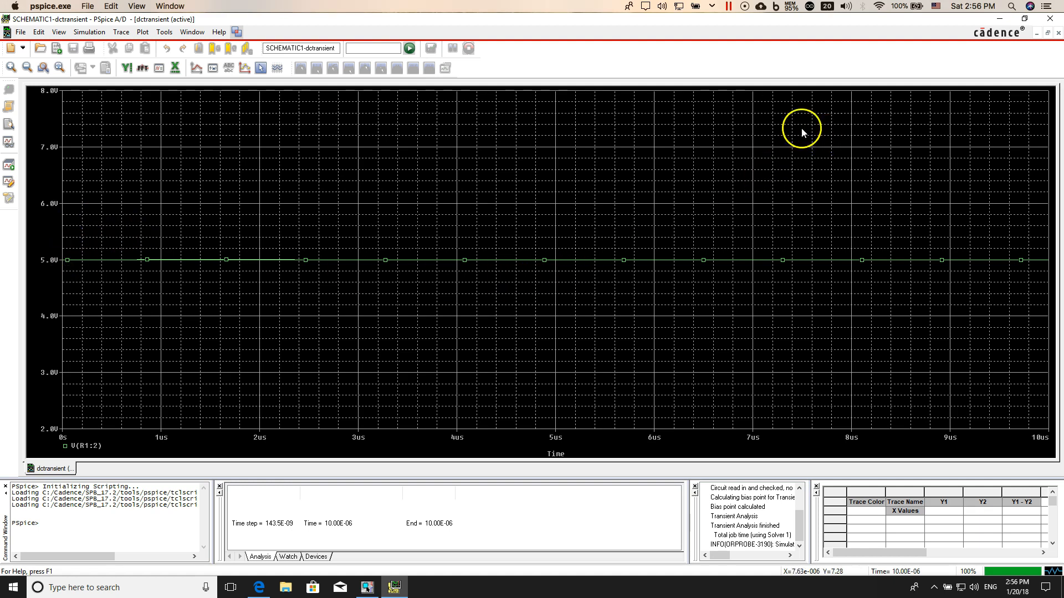
pyautogui.moveTo(134, 395)
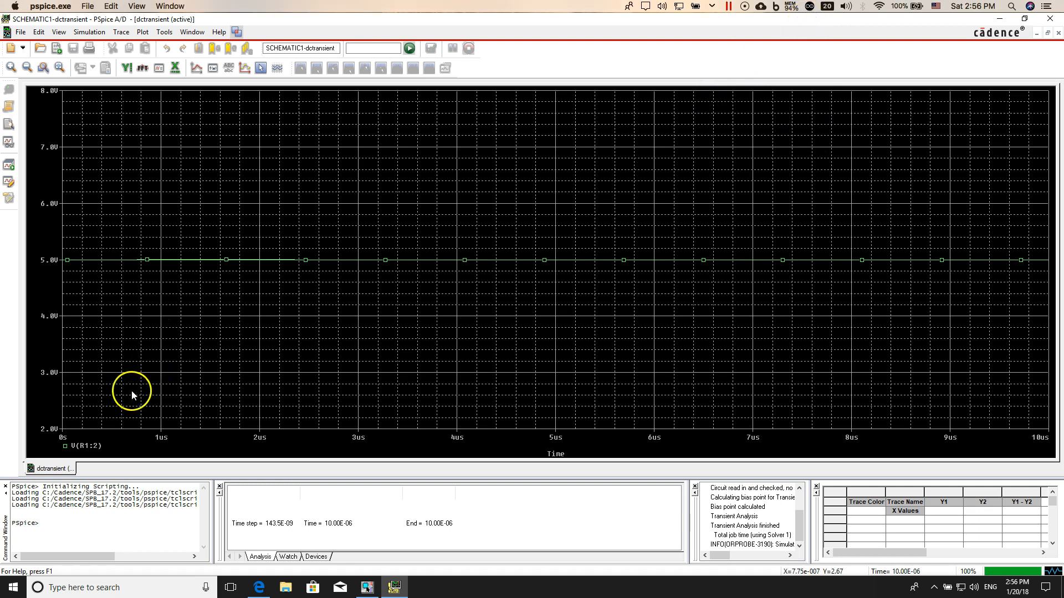
pyautogui.moveTo(730, 91)
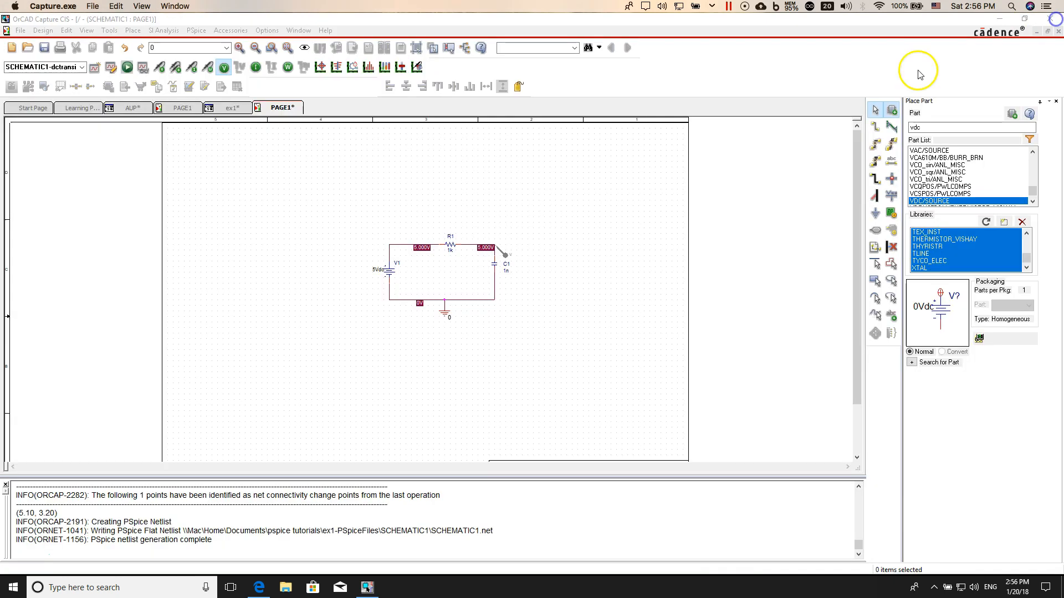
pyautogui.moveTo(493, 265)
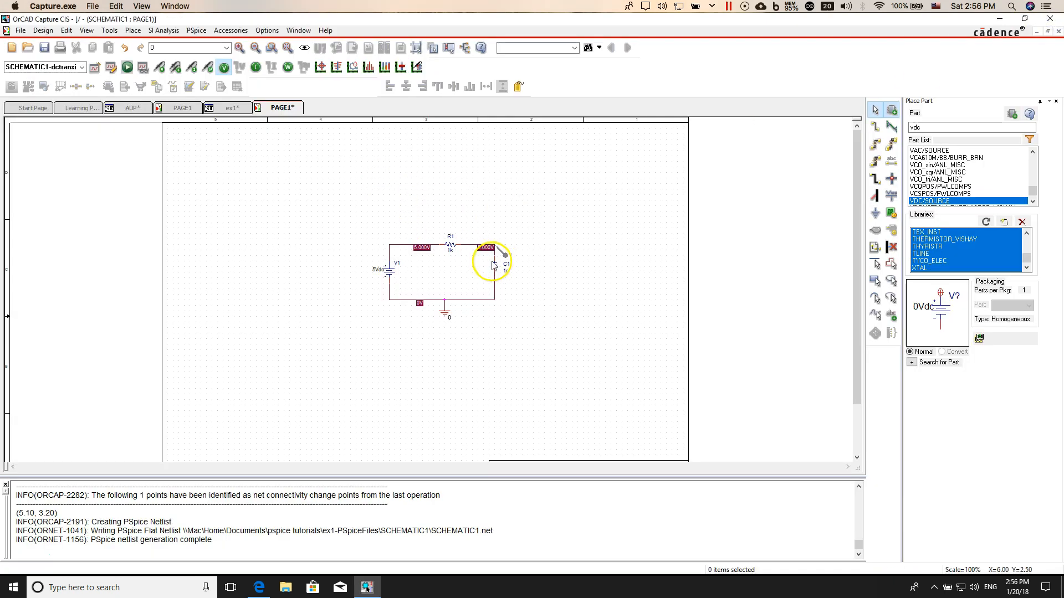
pyautogui.moveTo(499, 266)
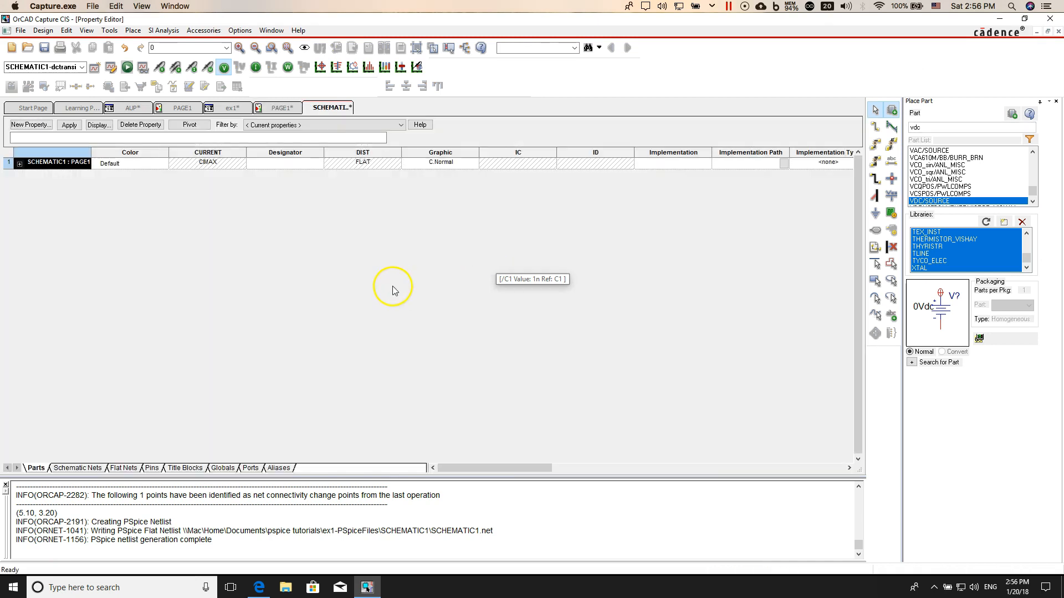
# Set capacitor C1's IC property to 0 in the Property Editor and save.
pyautogui.click(517, 163)
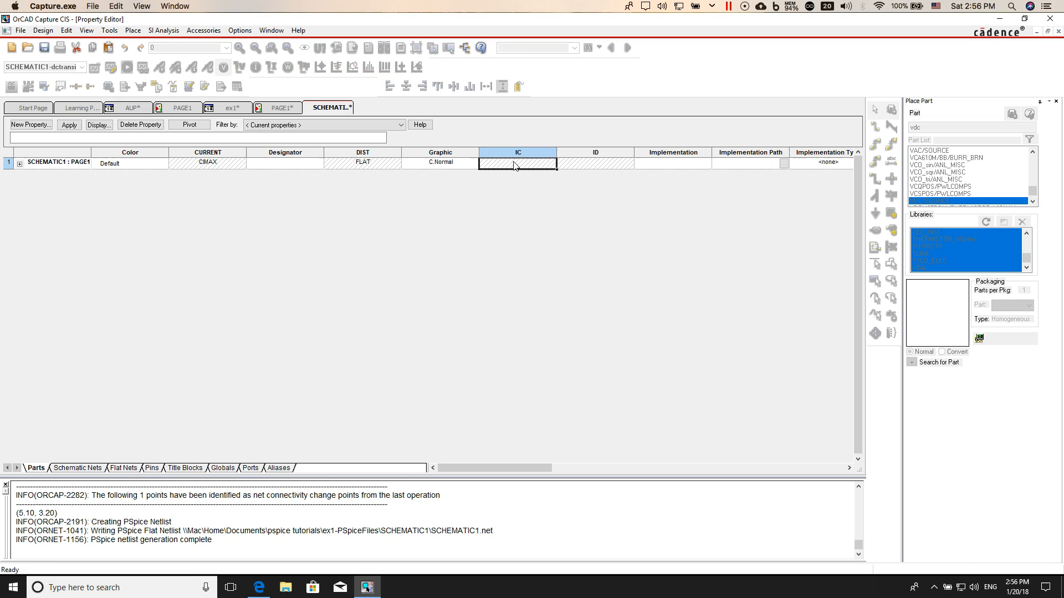
pyautogui.click(595, 163)
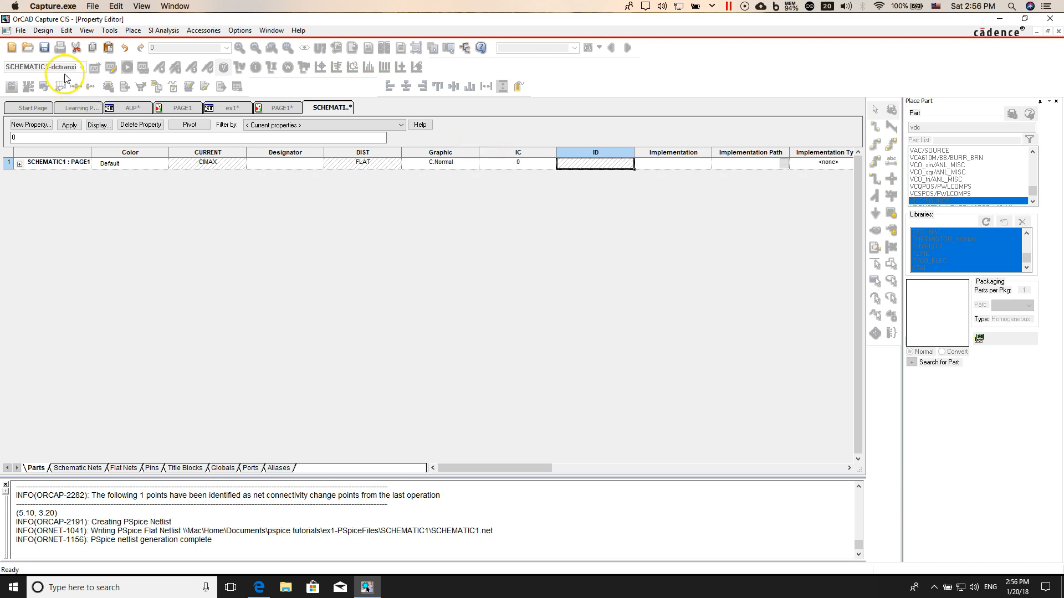
pyautogui.moveTo(45, 48)
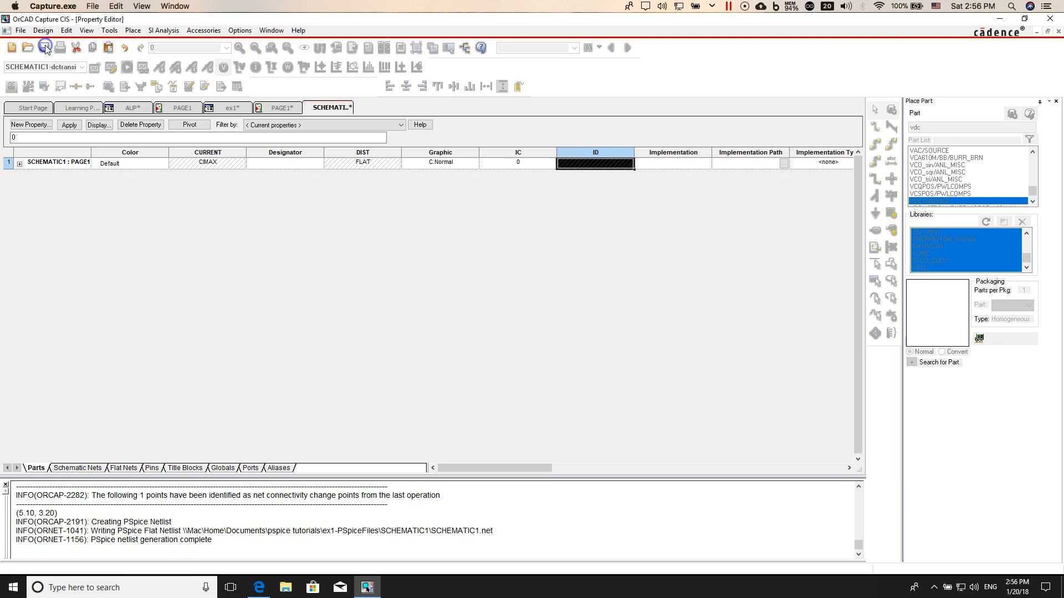
pyautogui.click(280, 107)
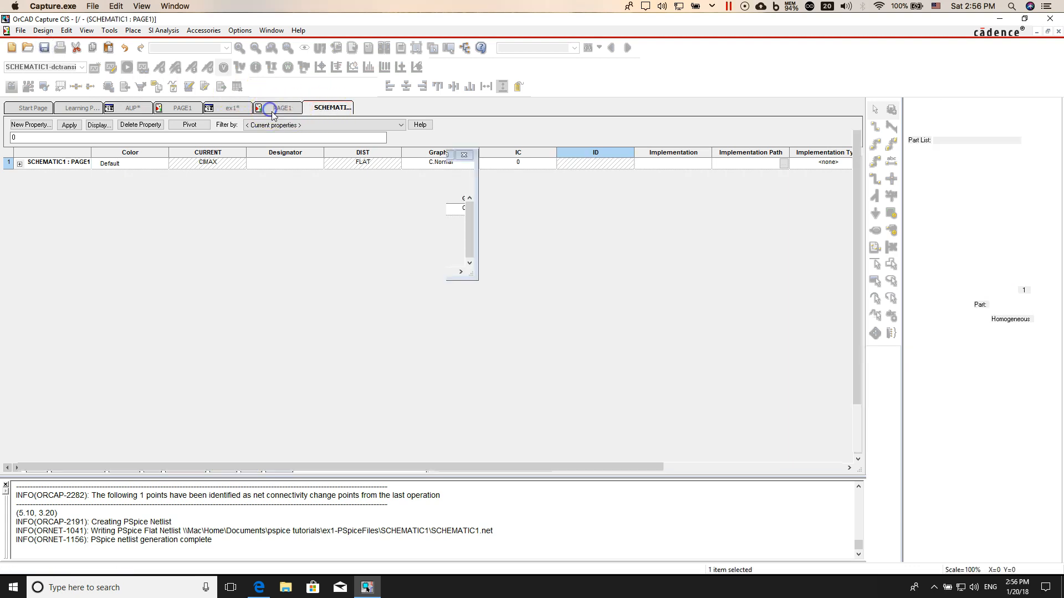
# Return to the PAGE1 schematic and rerun the PSpice simulation.
pyautogui.click(283, 107)
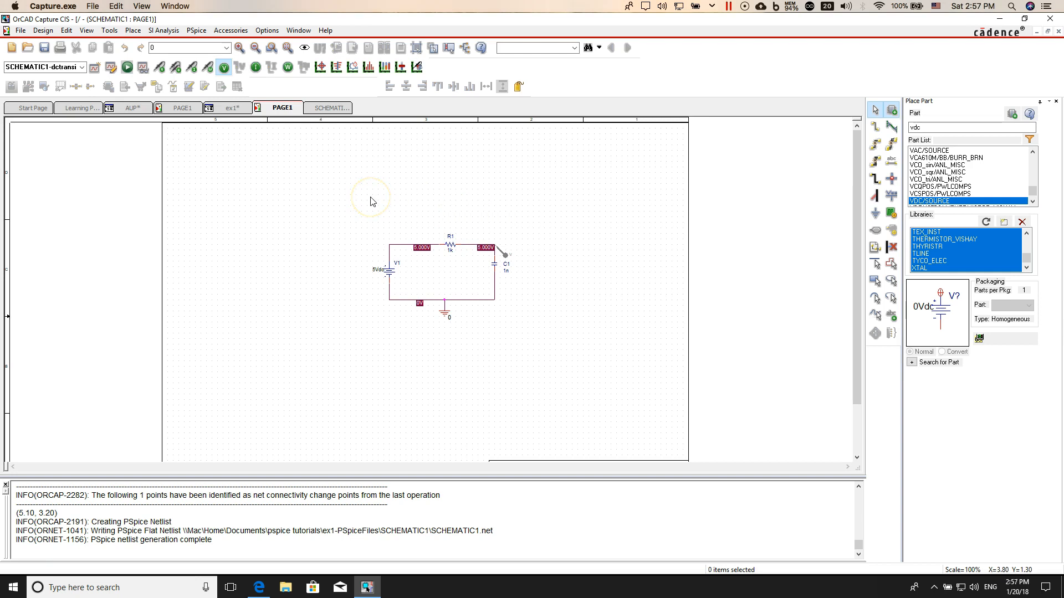
pyautogui.moveTo(317, 196)
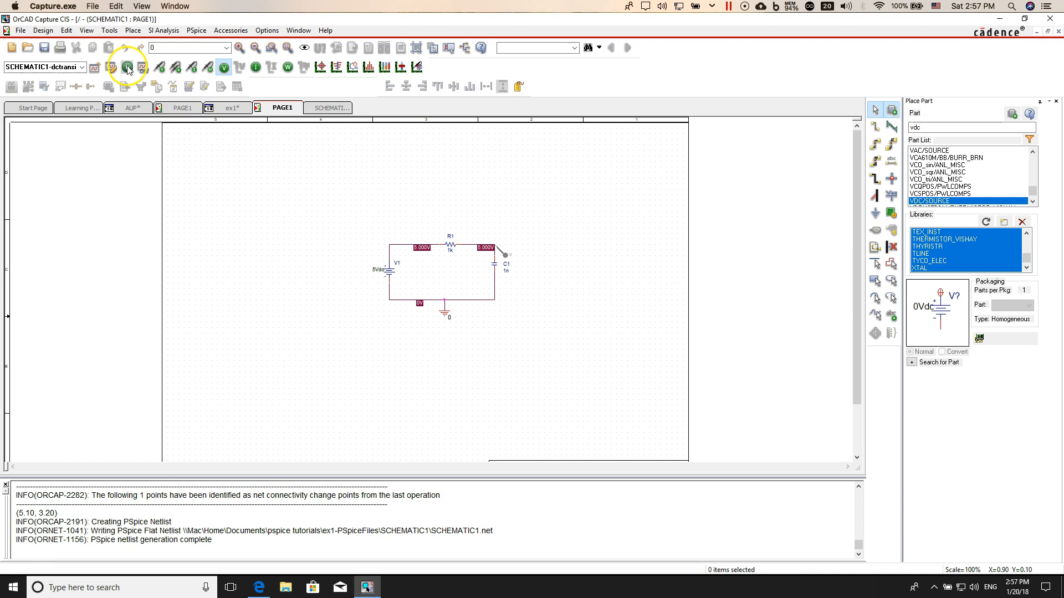
pyautogui.click(127, 67)
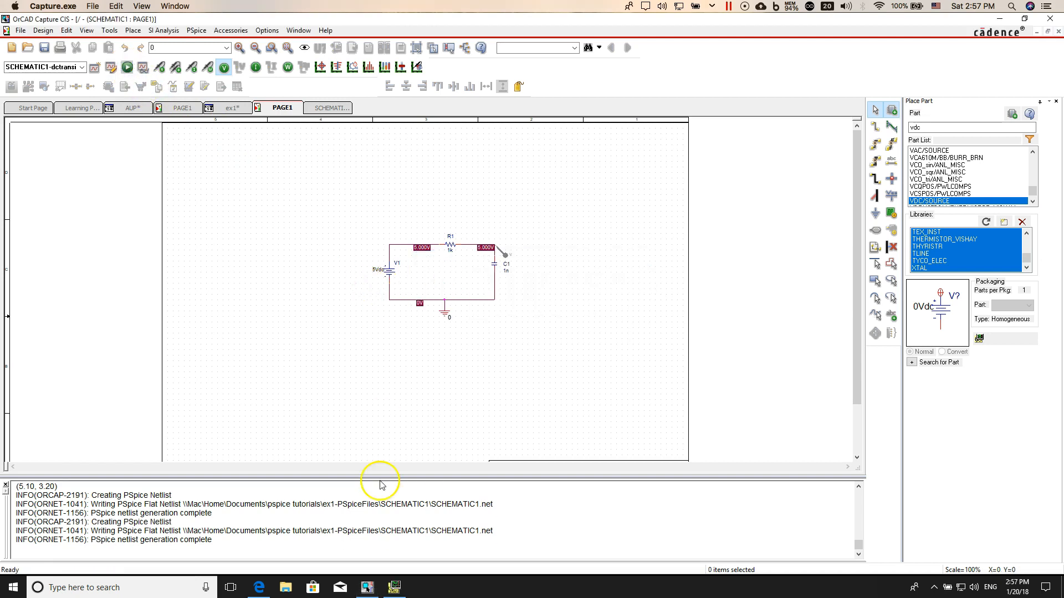
pyautogui.moveTo(393, 587)
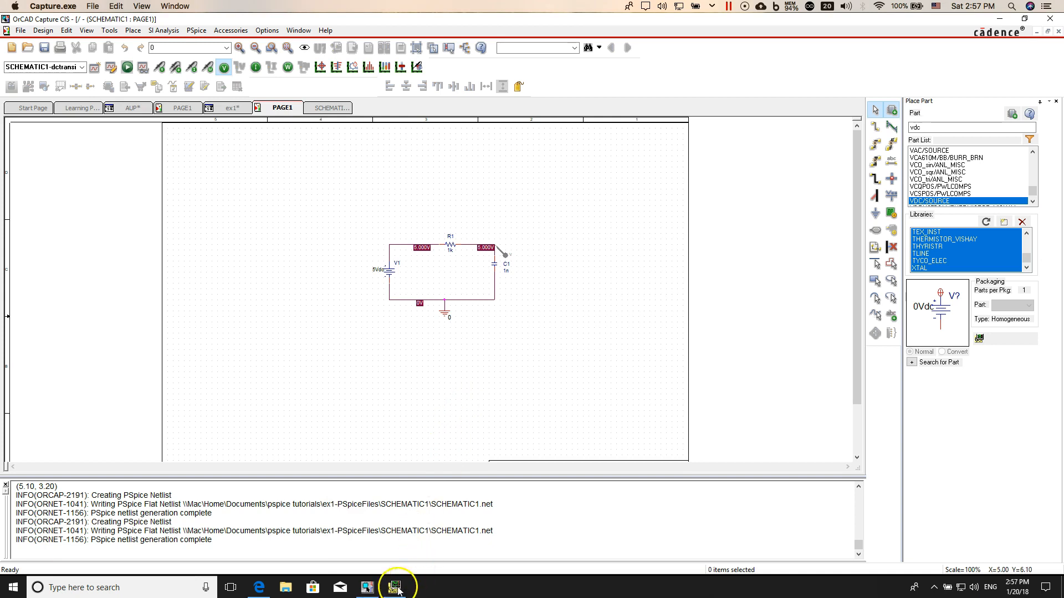
# Bring PSpice A/D forward to view the V(R1:2) curve charging from 0 V to 5 V.
pyautogui.click(128, 67)
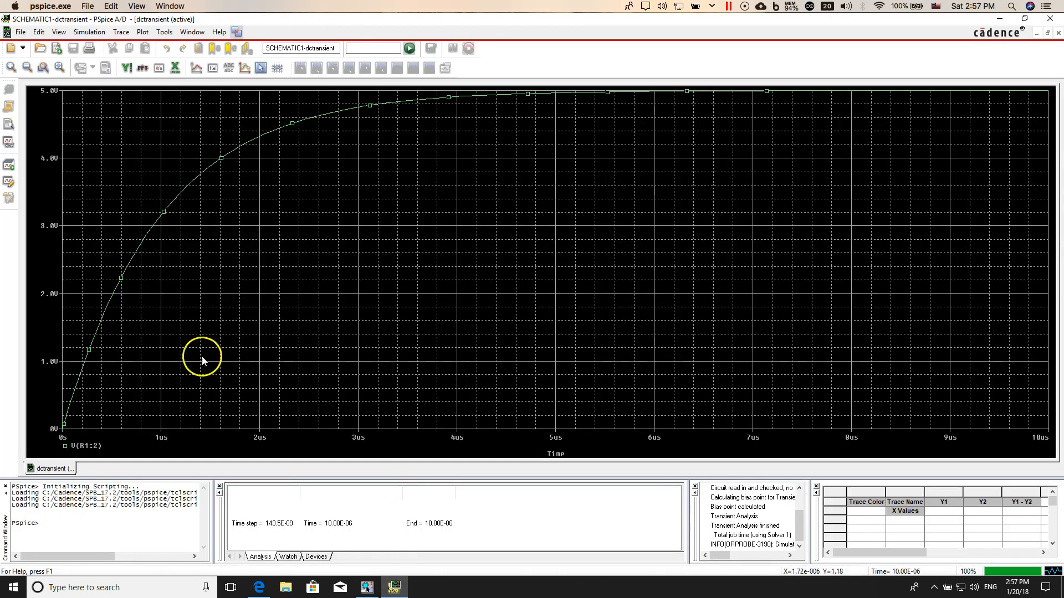
pyautogui.moveTo(199, 171)
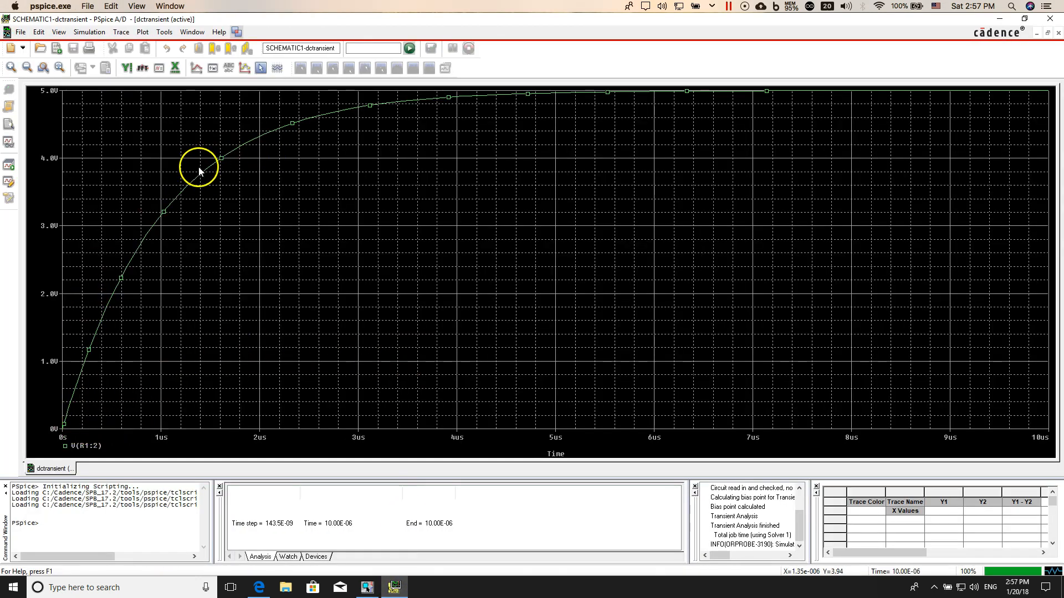
pyautogui.moveTo(75, 429)
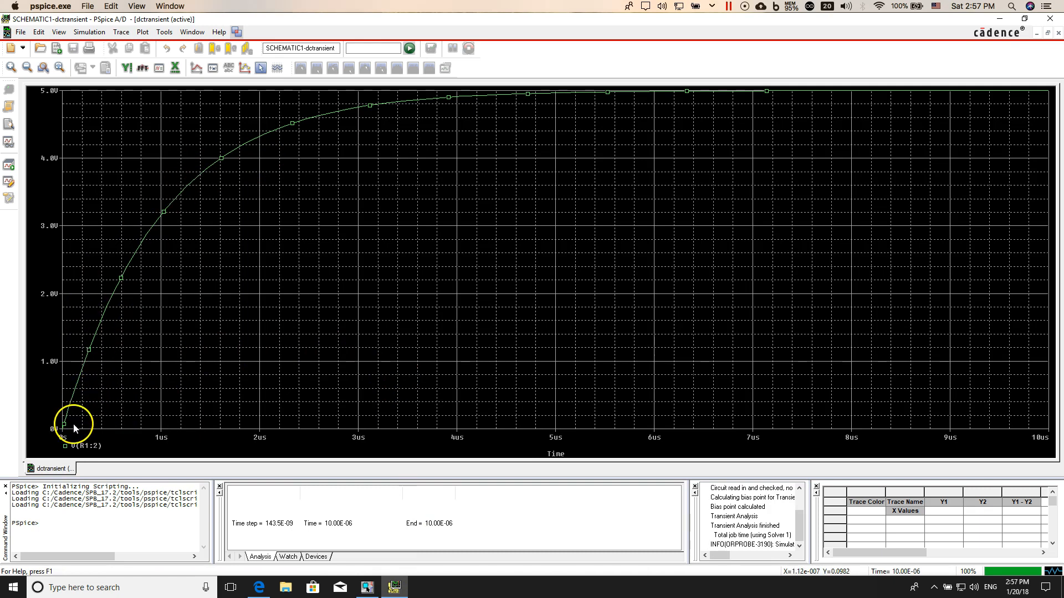
pyautogui.moveTo(295, 163)
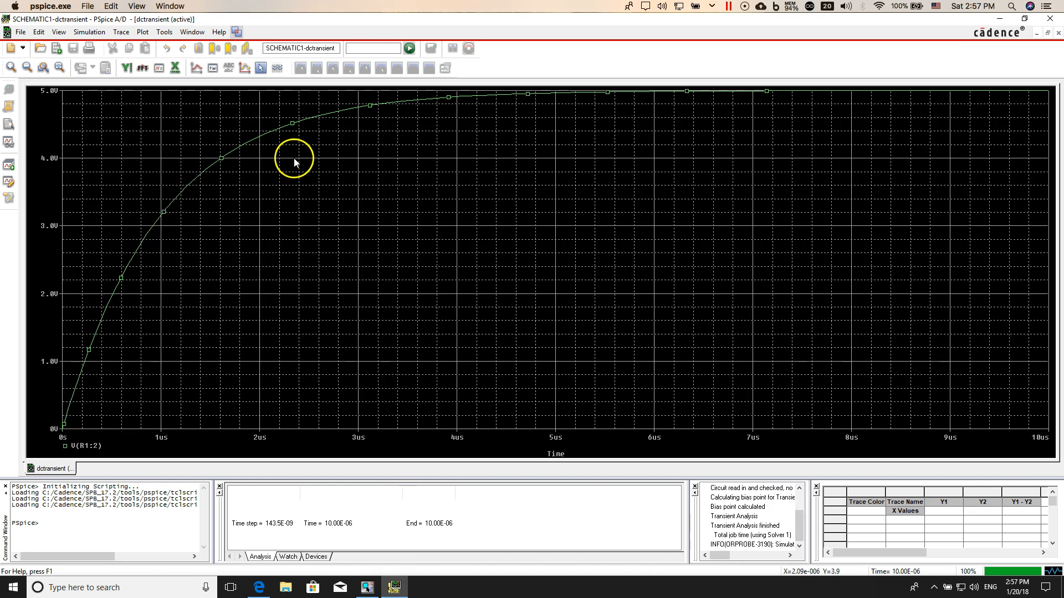
pyautogui.moveTo(158, 281)
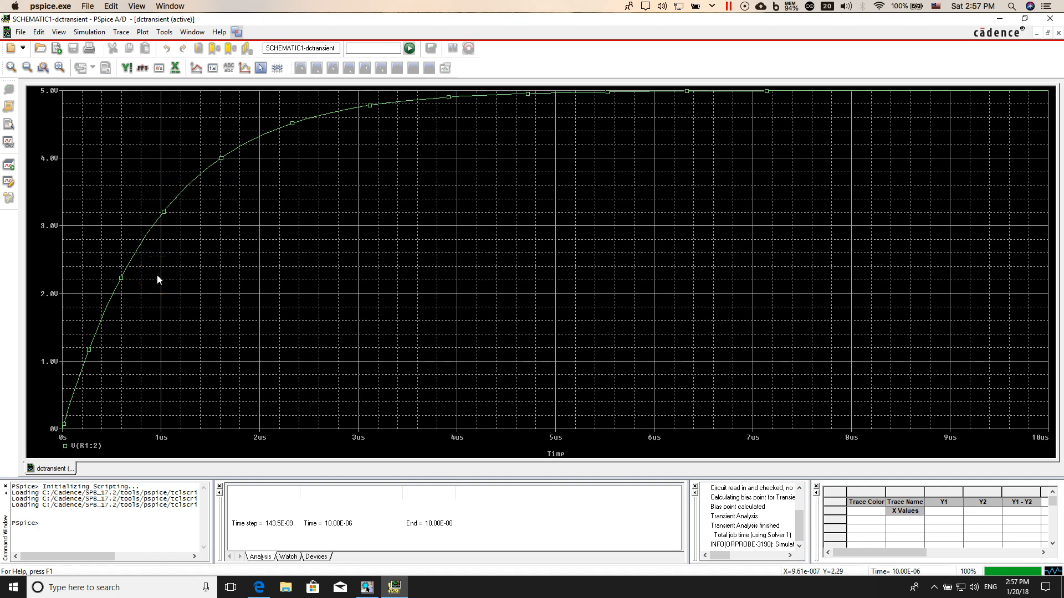
pyautogui.click(142, 283)
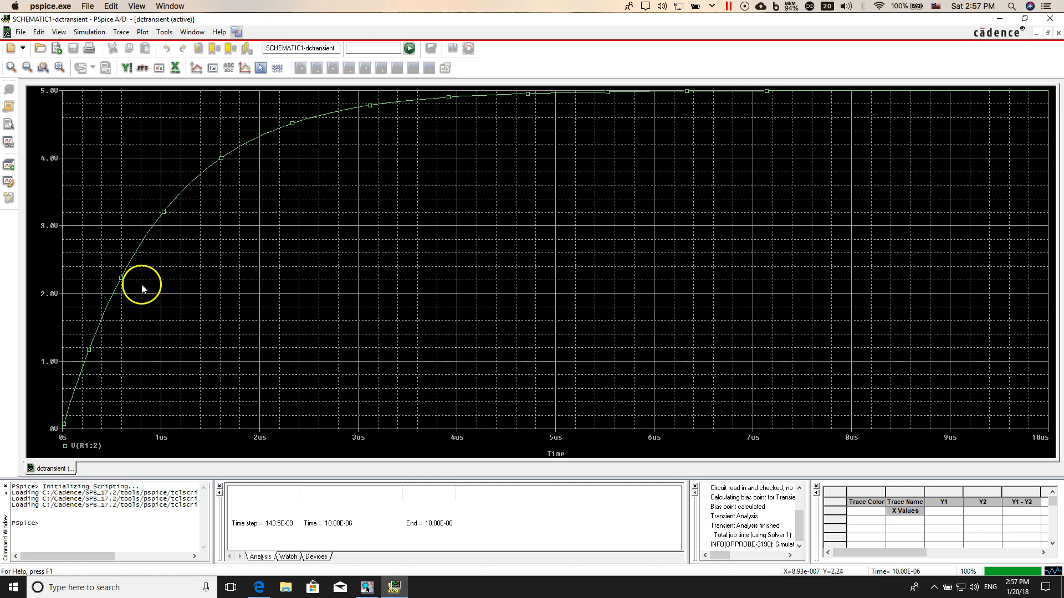
pyautogui.moveTo(481, 115)
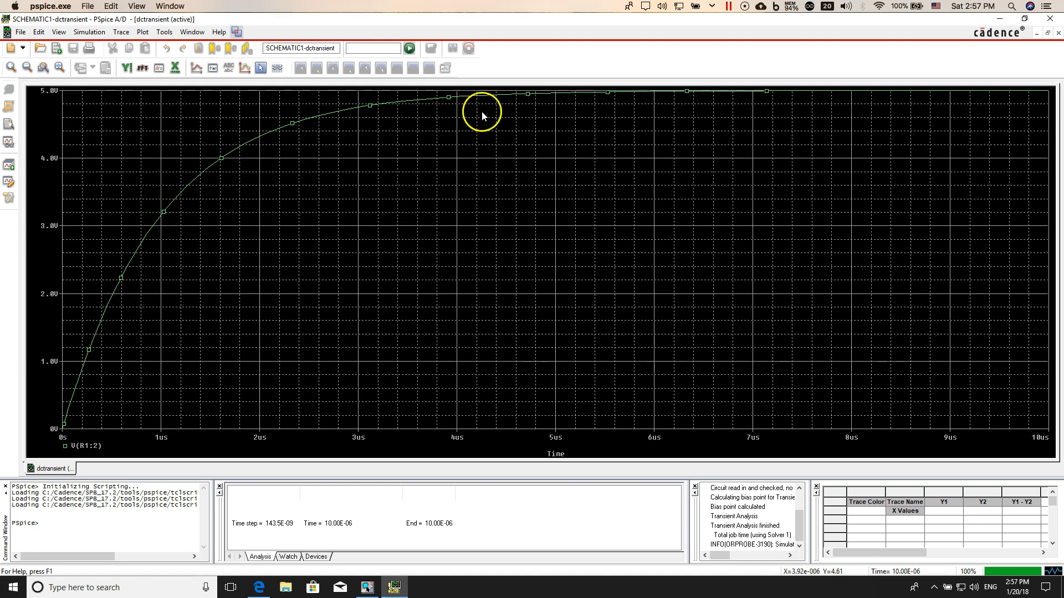
pyautogui.moveTo(790, 107)
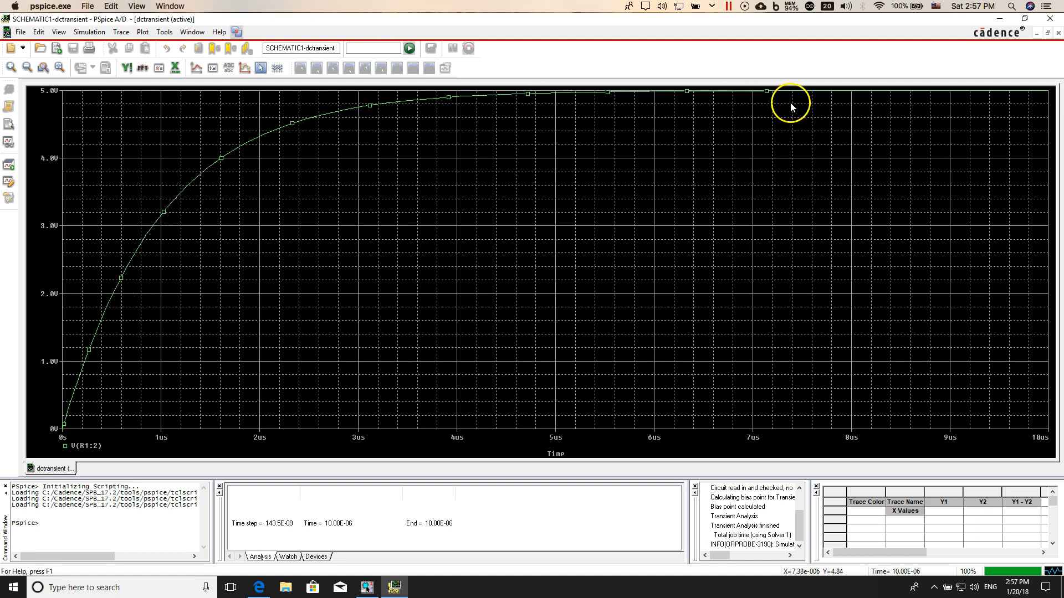
pyautogui.moveTo(921, 106)
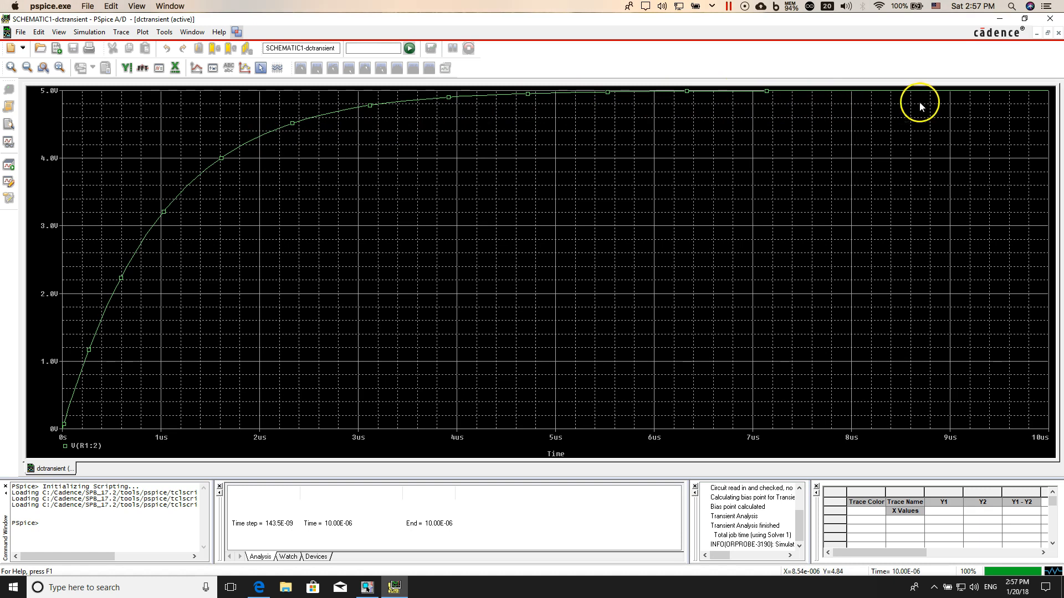
pyautogui.moveTo(791, 154)
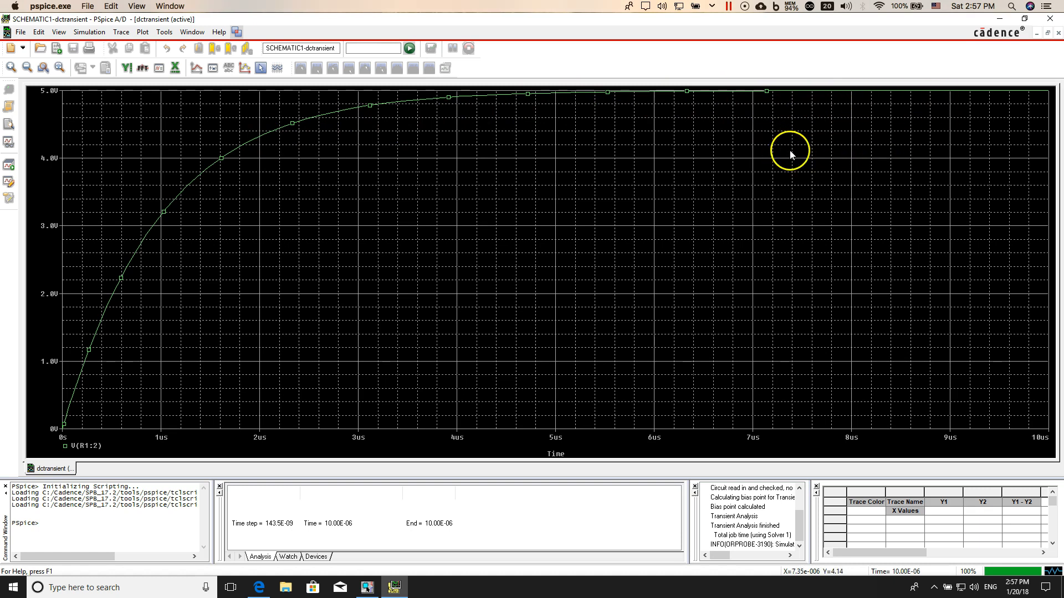
pyautogui.moveTo(1047, 20)
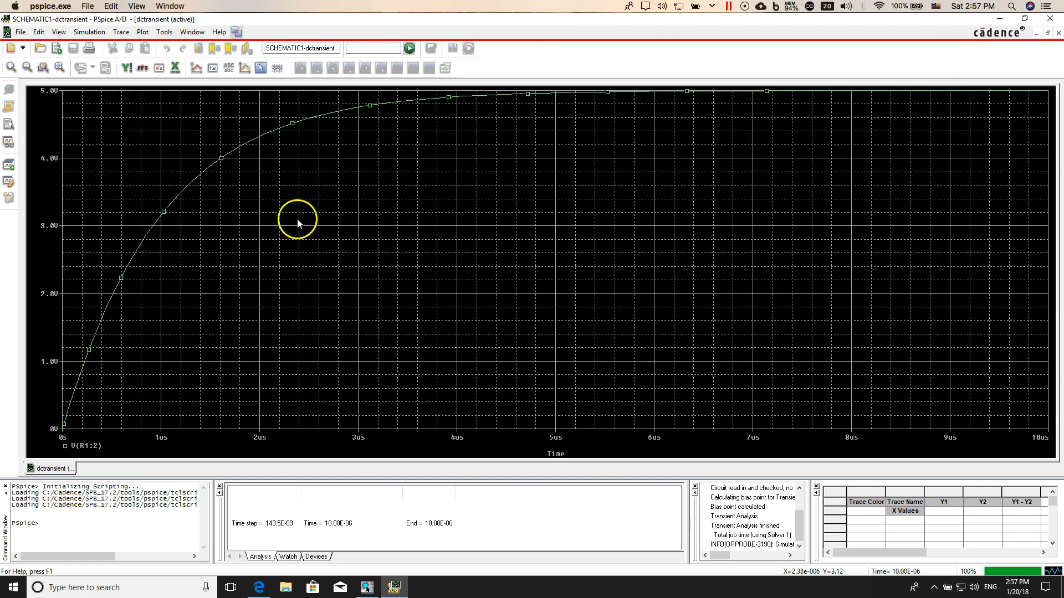
pyautogui.moveTo(697, 119)
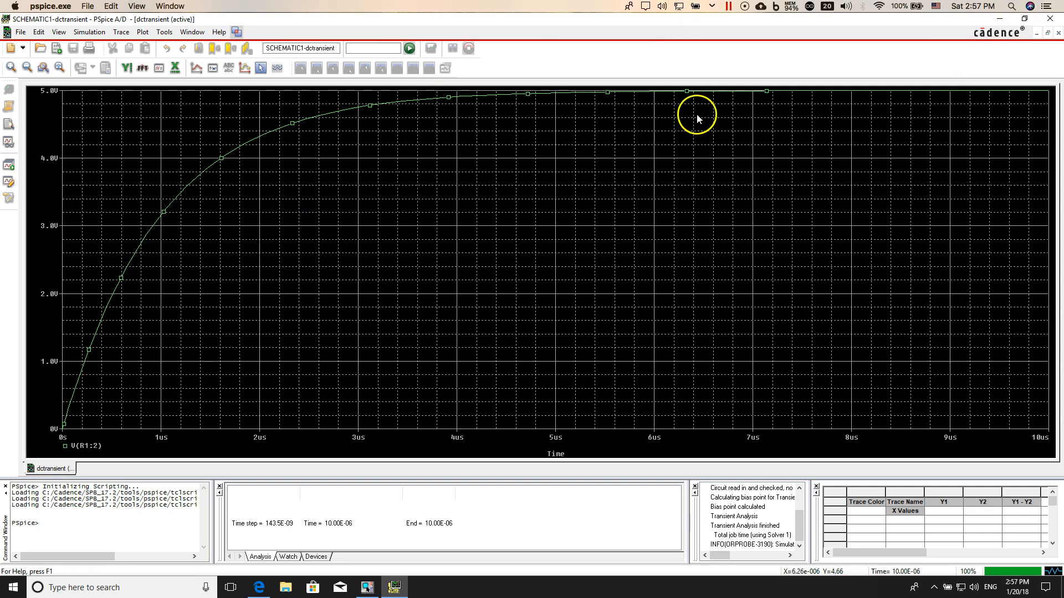
pyautogui.moveTo(949, 44)
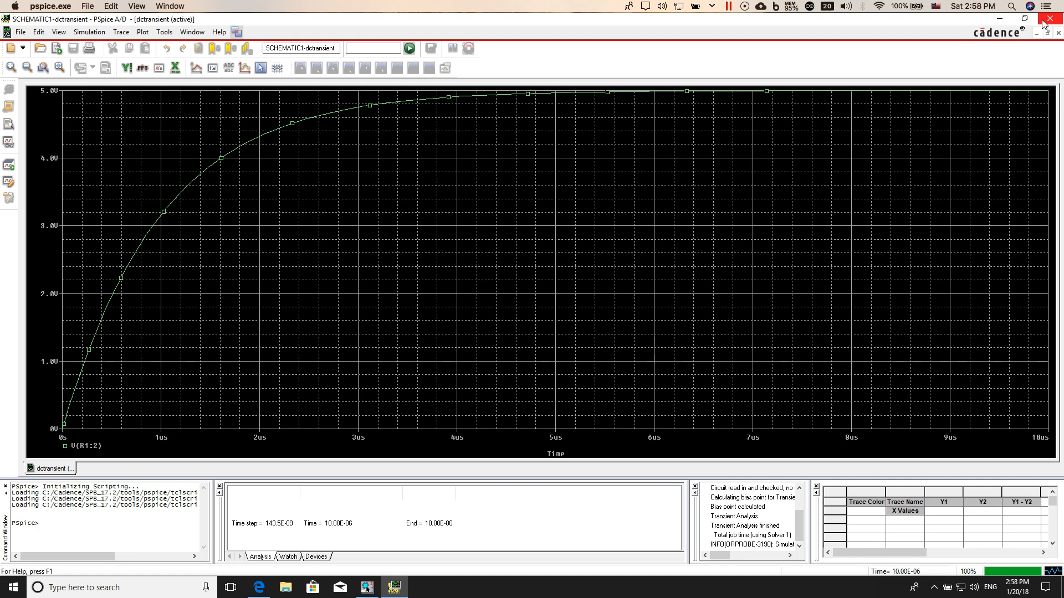
pyautogui.moveTo(940, 22)
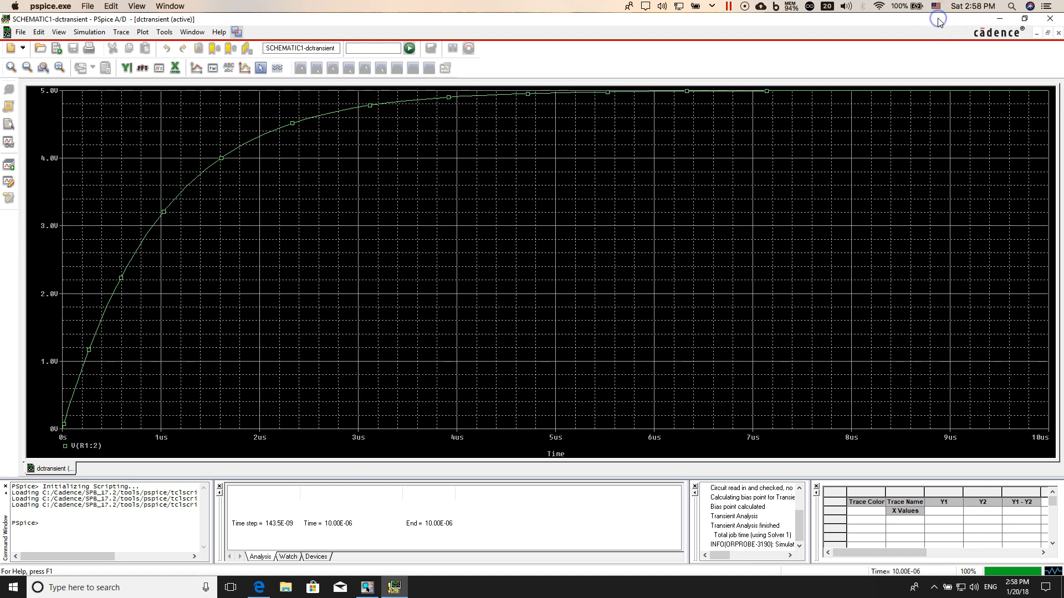
pyautogui.moveTo(939, 23)
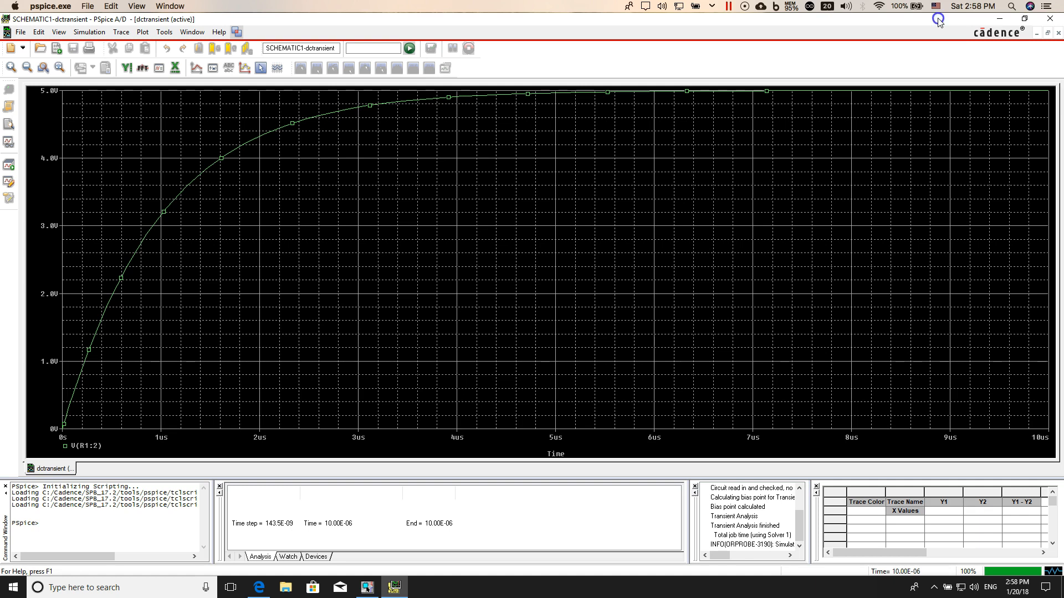
pyautogui.moveTo(1051, 18)
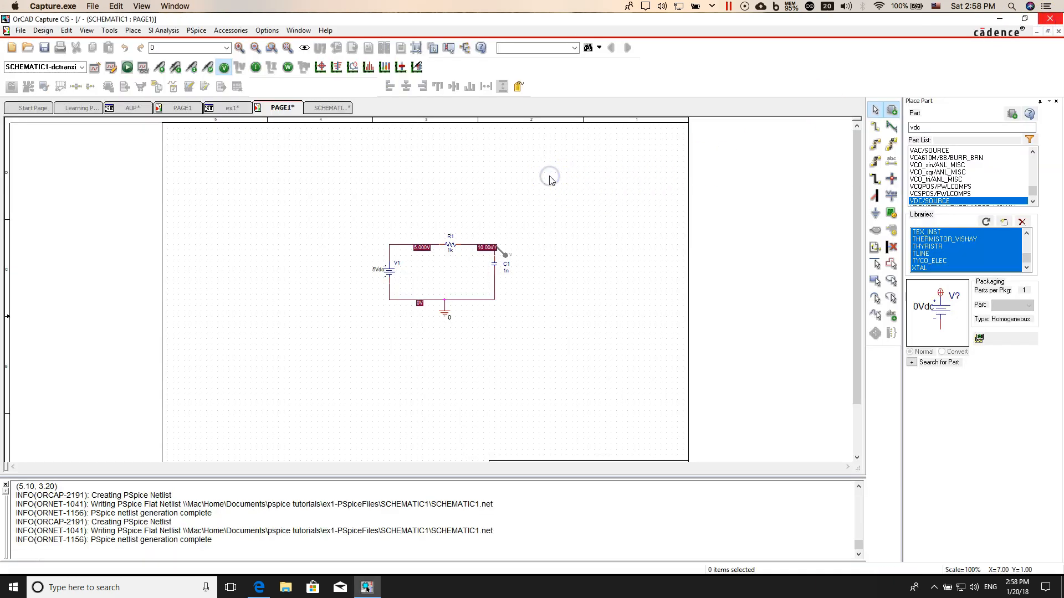
pyautogui.moveTo(183, 207)
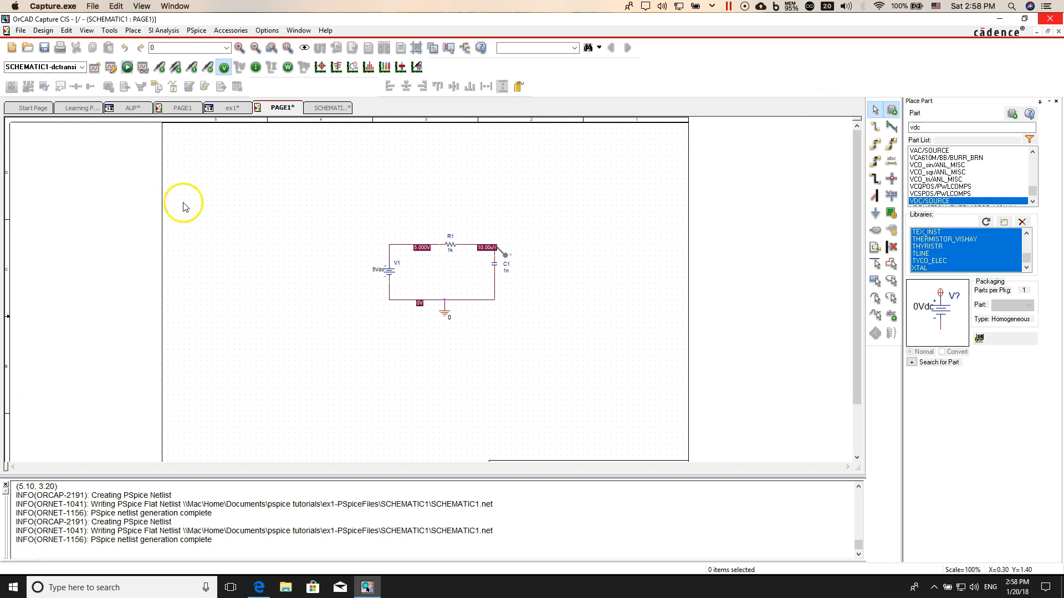